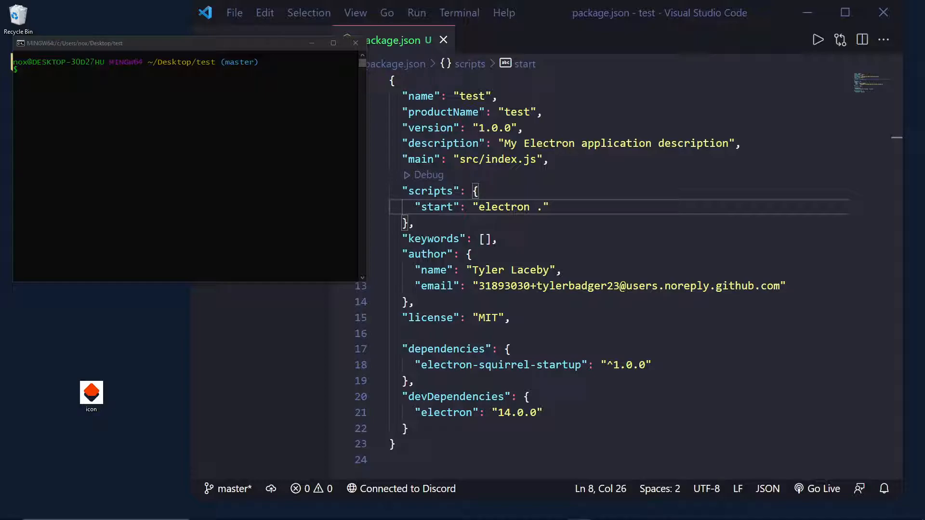
mouse_move(249, 112)
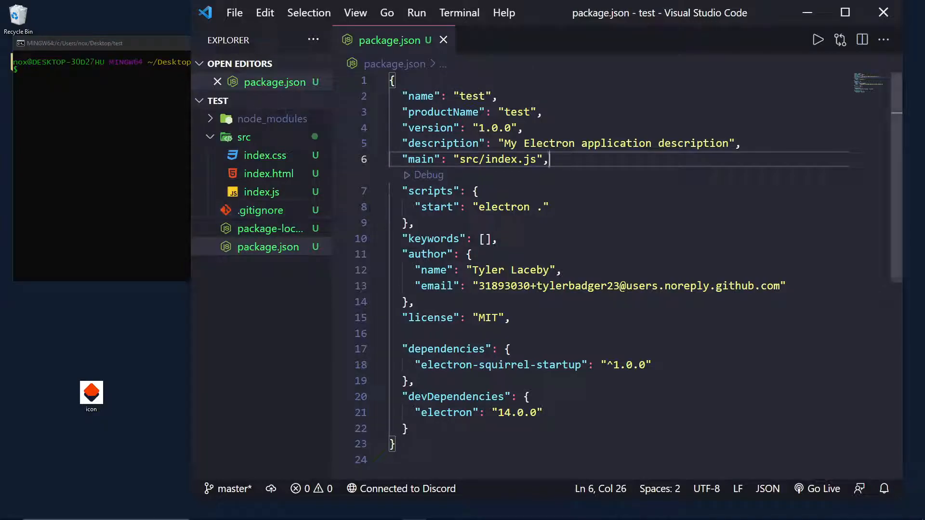
Step: Check the commented-out openDevTools line in index.js and return to package.json
click(267, 173)
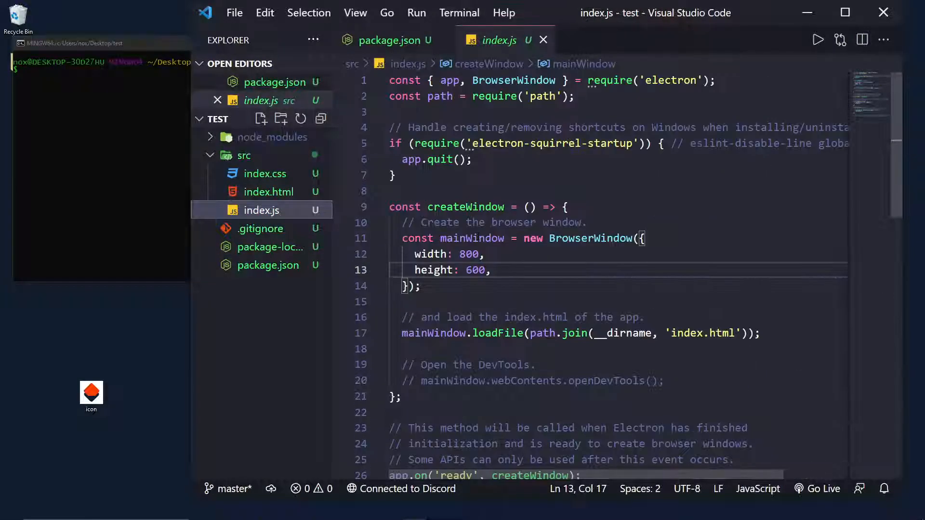
click(651, 381)
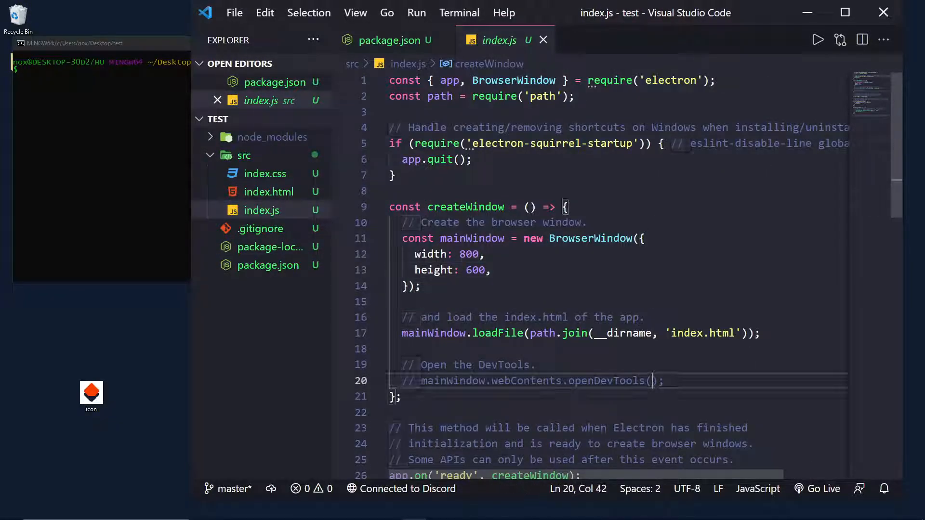
click(385, 40)
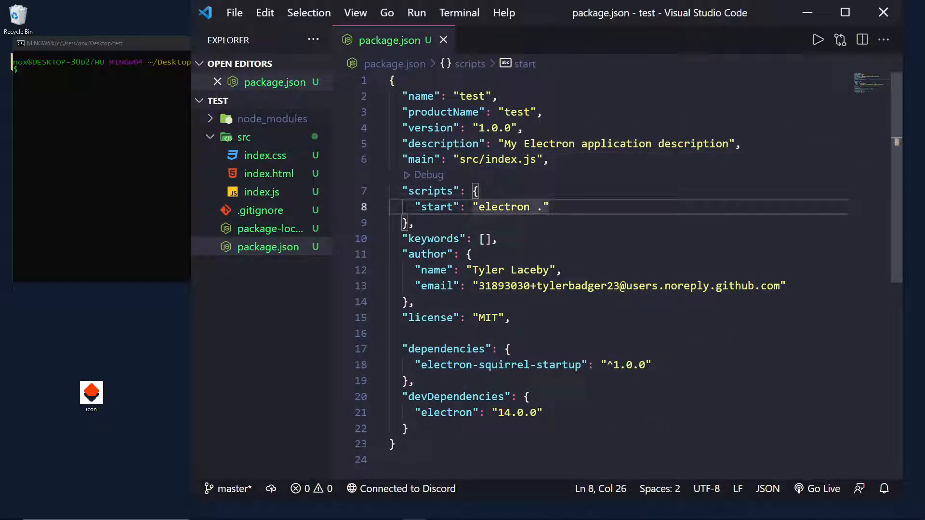
Step: Add a "build": "electron-builder" entry to the scripts in package.json
text(",)
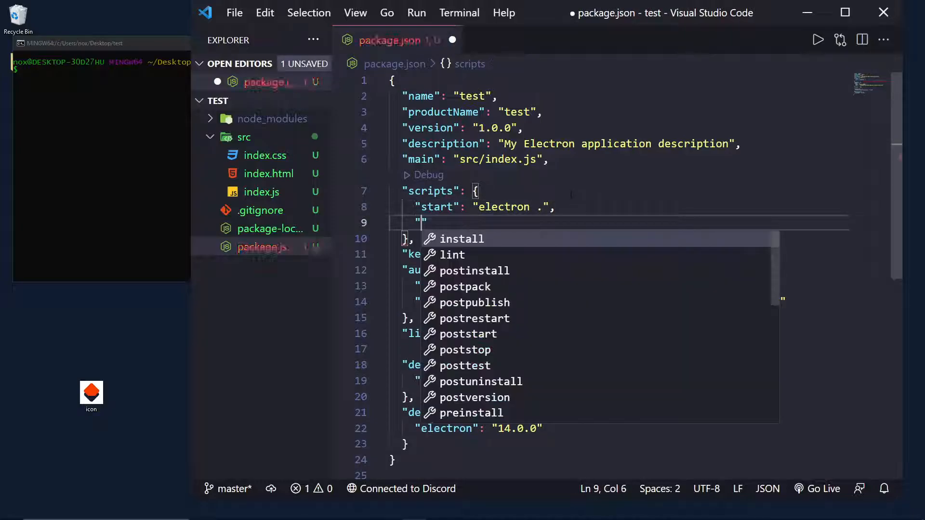
text(build":)
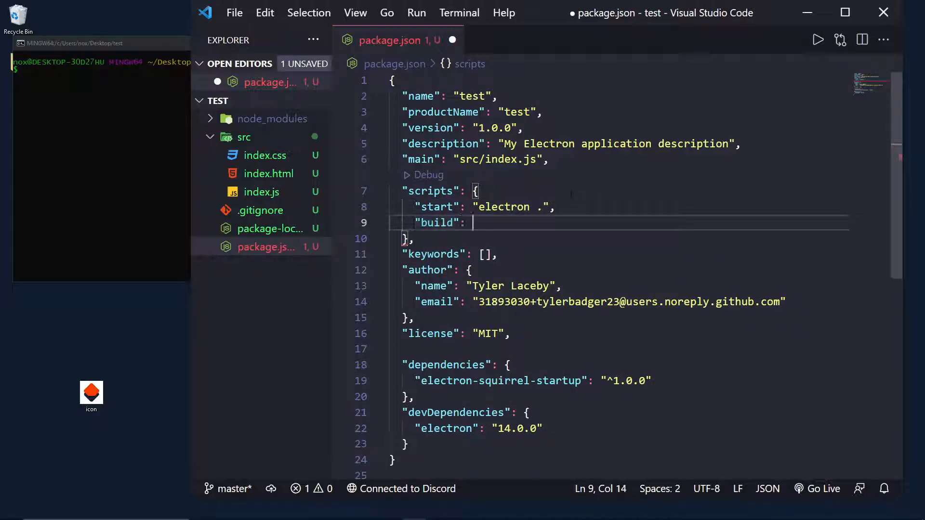
text("")
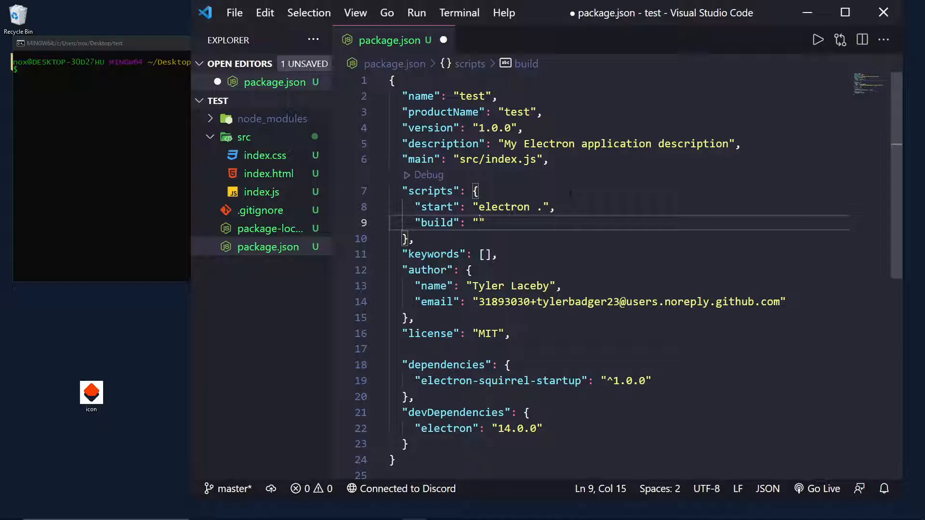
mouse_move(146, 51)
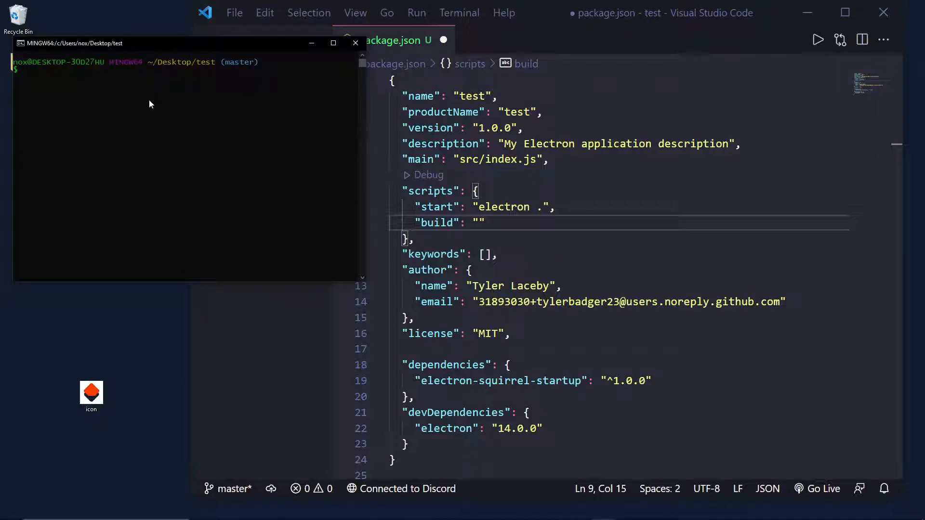
Step: Run npm i --save-dev electron-builder in the Git Bash terminal
text(npm i --sa)
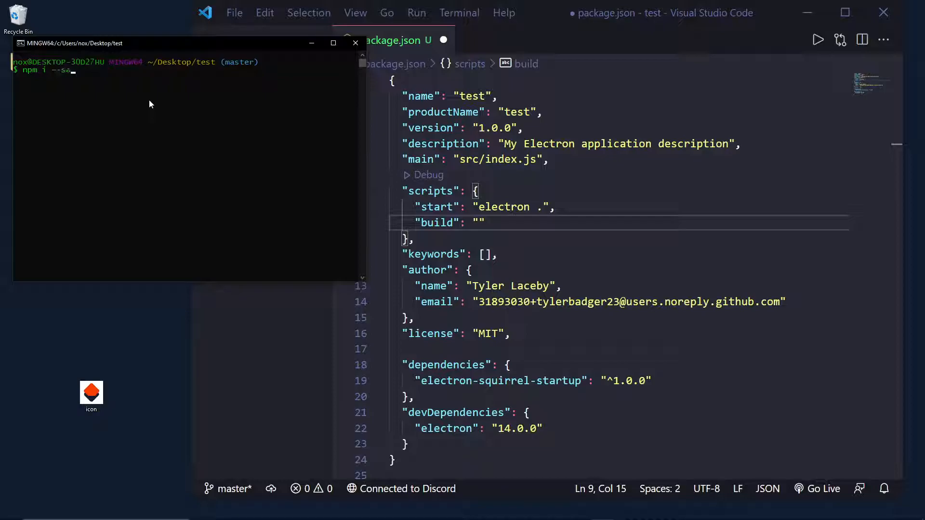
text(ve-dev electr)
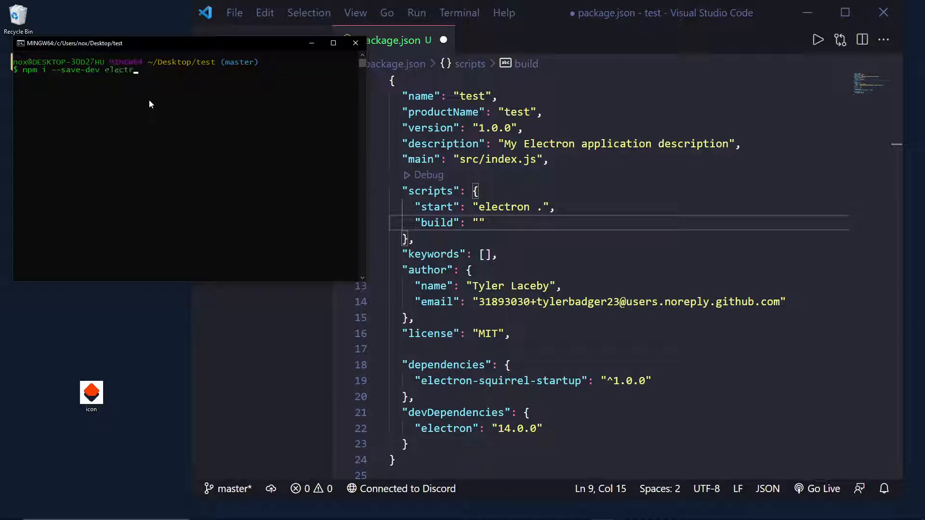
text(on-buuilder)
click(630, 223)
text(electron-bu)
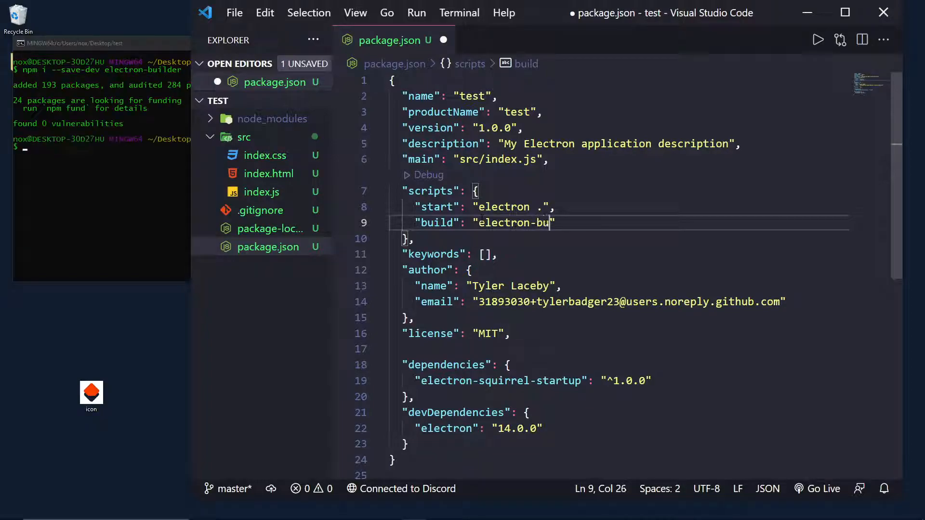
text(ilder)
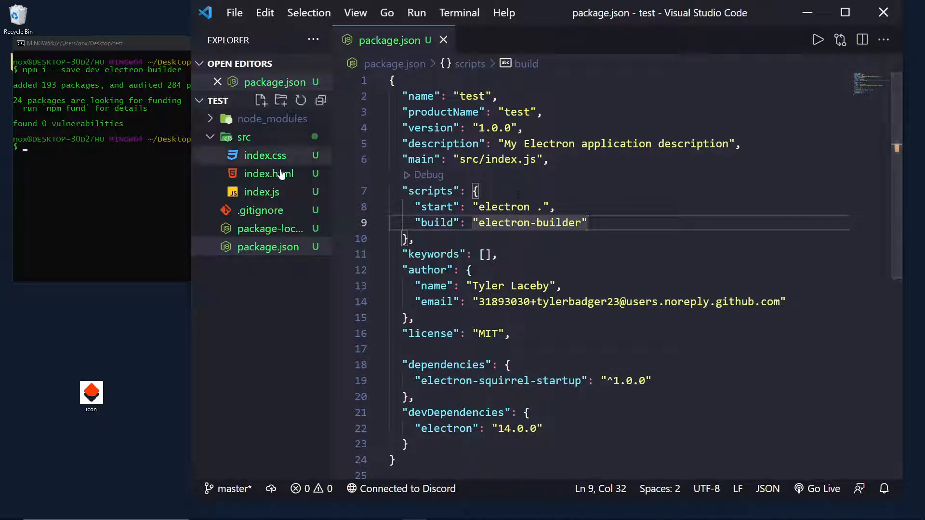
click(267, 246)
text(npm i --save-dev electron-builder)
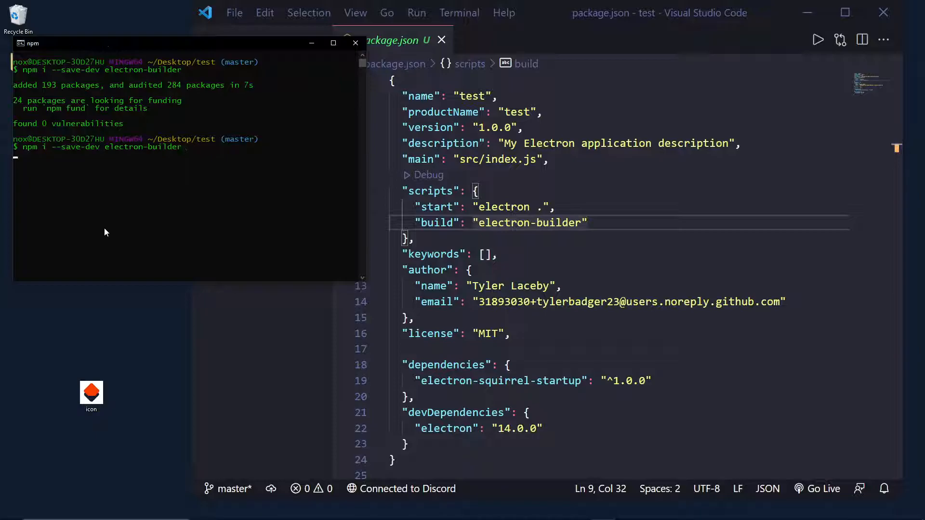
key(Enter)
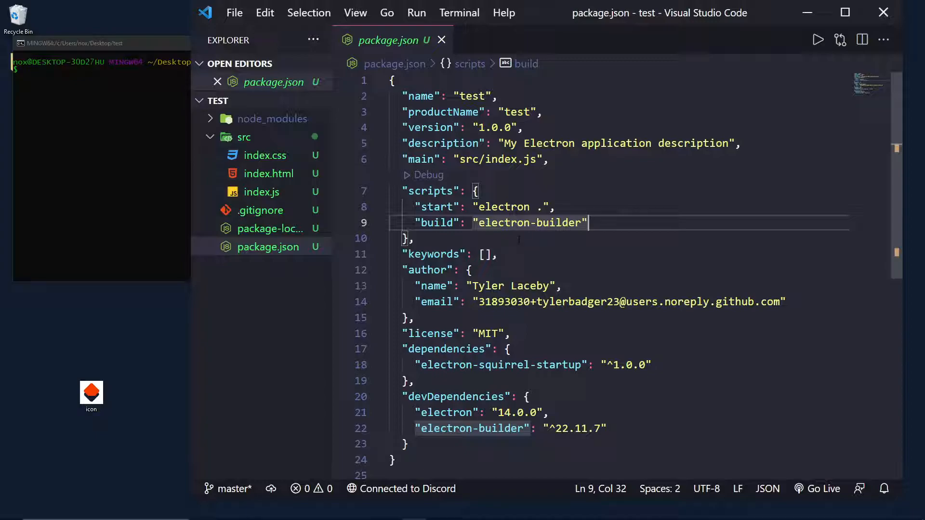
Step: Insert a build block with appId my-app, win target nsis, icon.ico and an nsis options object
click(419, 239)
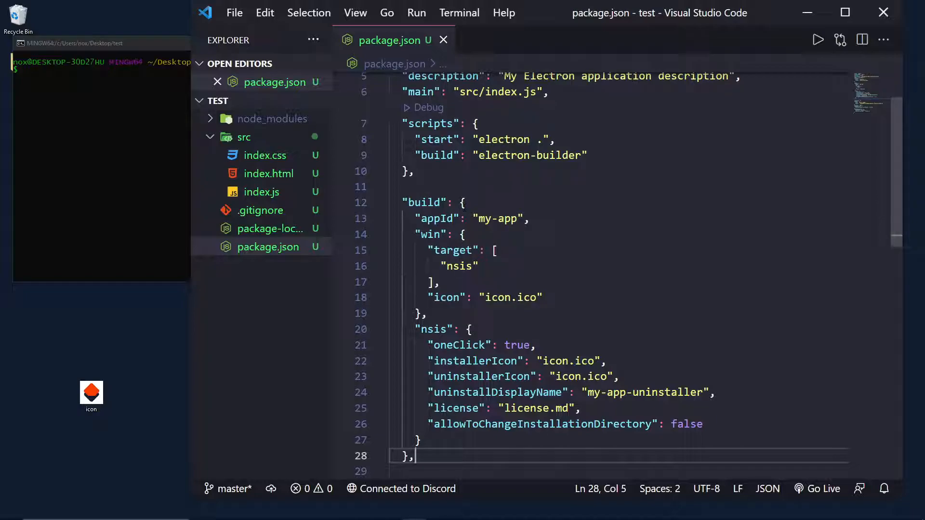
double_click(436, 217)
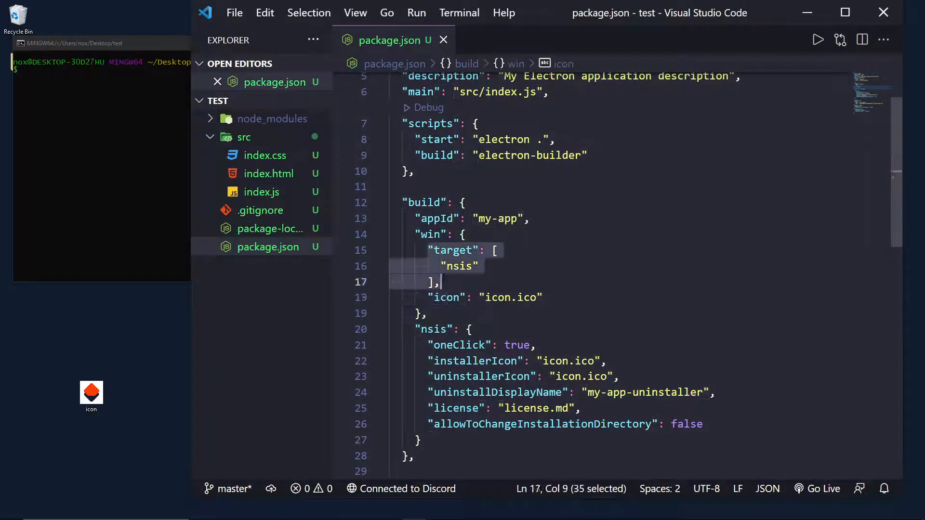
click(476, 266)
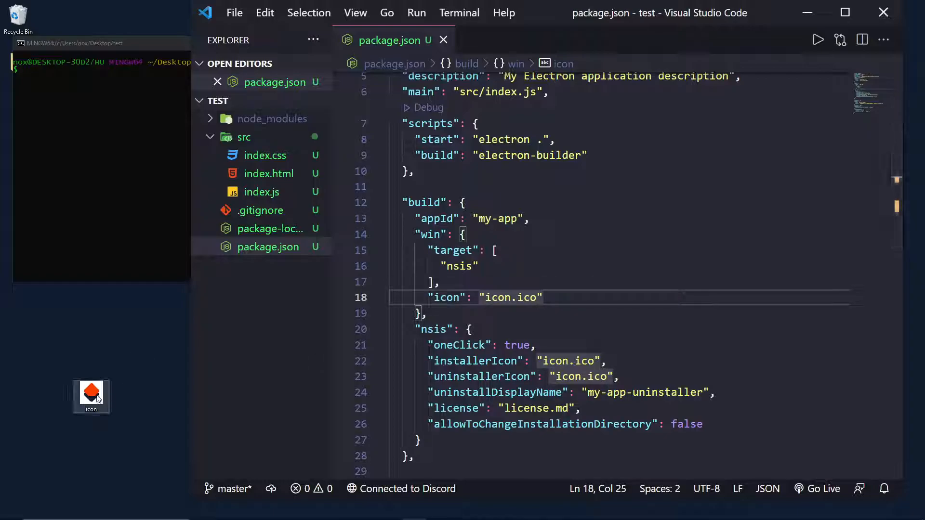
Step: Drag icon.ico from the desktop into the project root and dismiss its preview
drag(91, 395, 269, 325)
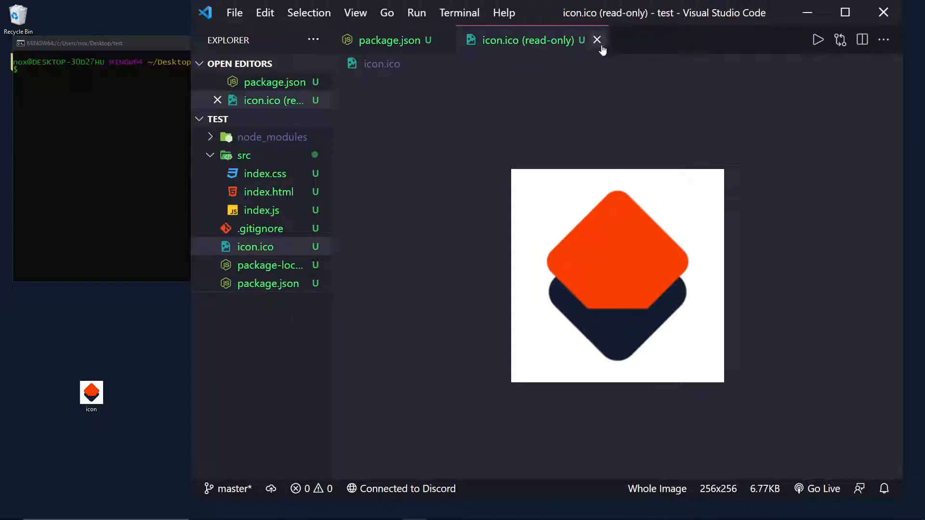
click(595, 39)
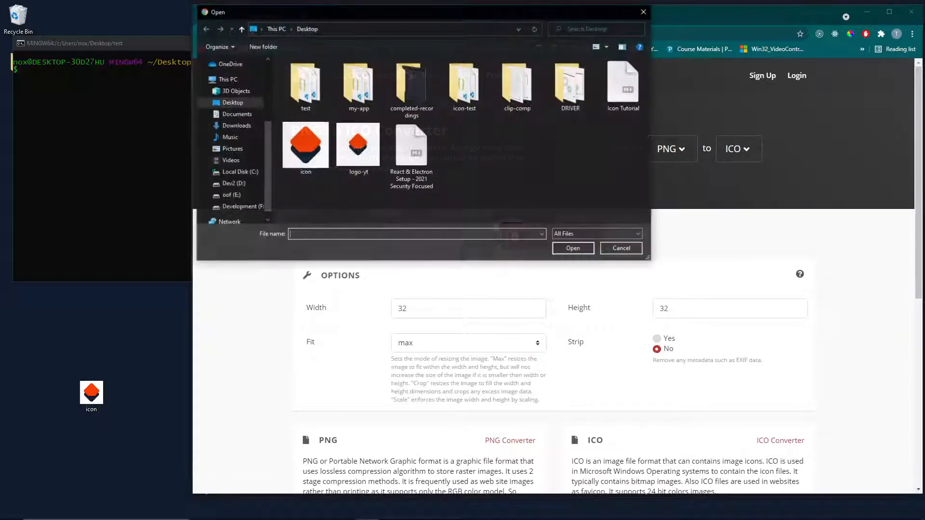
click(620, 248)
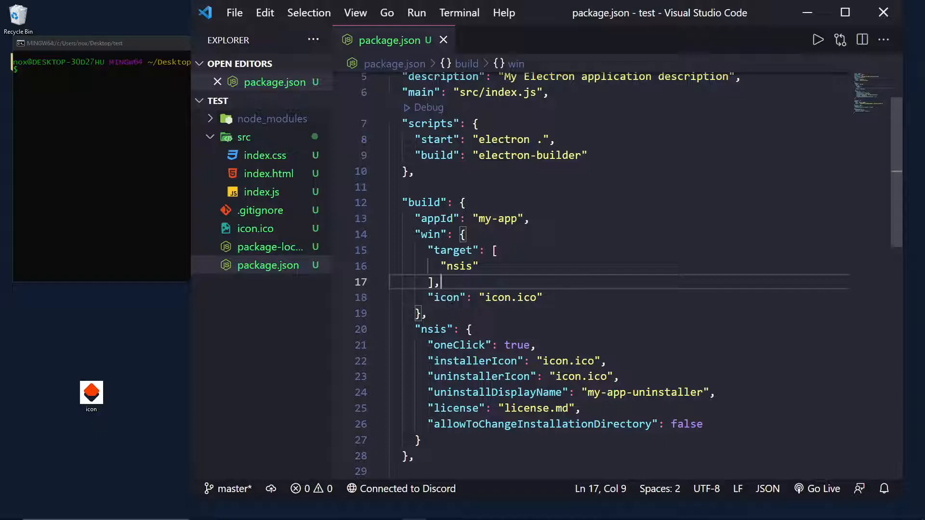
Step: Highlight and review the NSIS options block in package.json, leaving it unchanged
drag(420, 329, 439, 424)
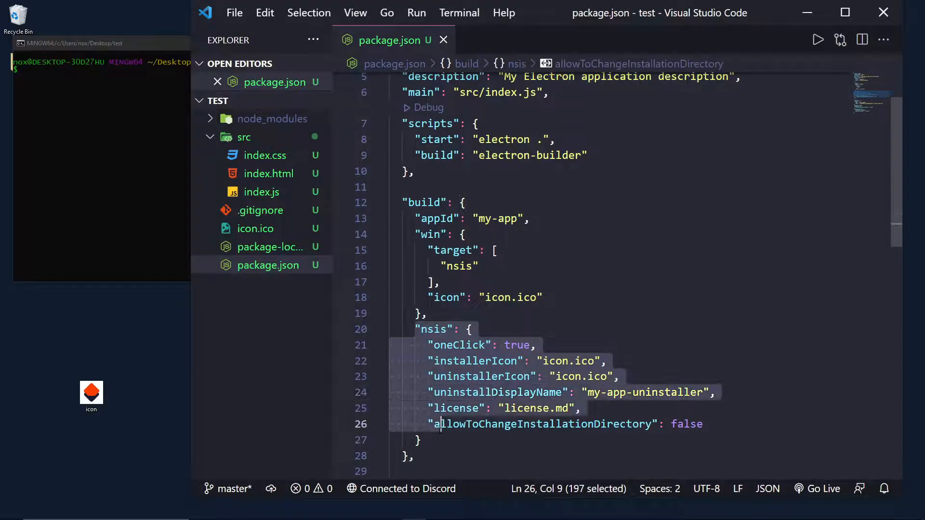
click(458, 265)
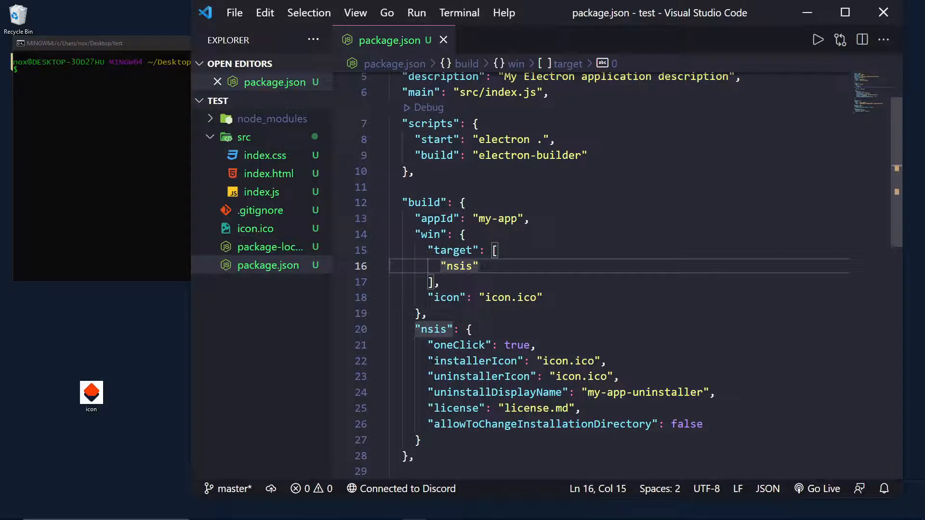
drag(415, 329, 427, 440)
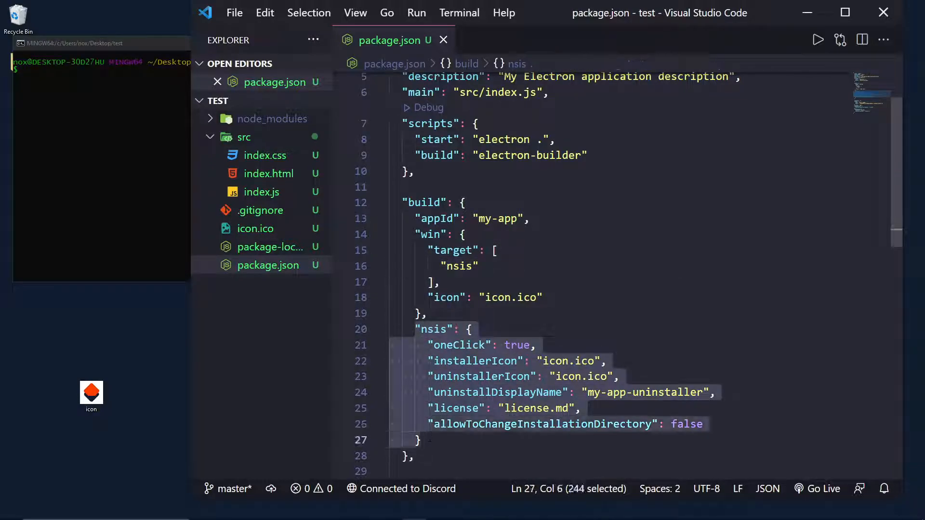
click(470, 330)
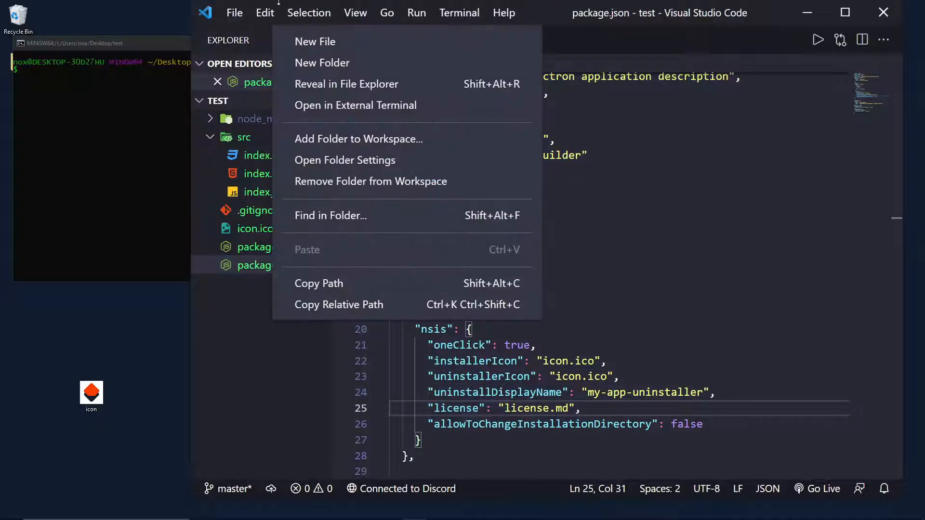
Step: Create license.md in the project root containing 'Hello yt subscribe if you enjoy'
click(315, 42)
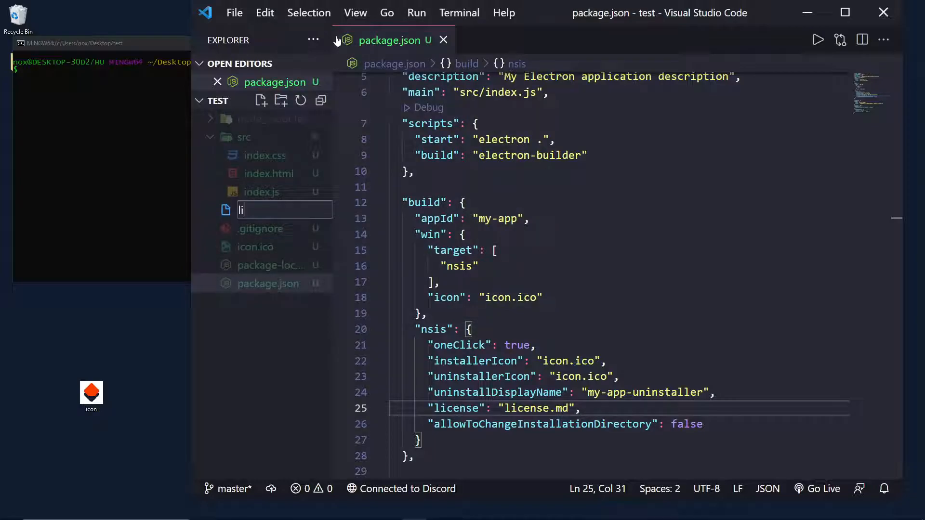
text(license.md)
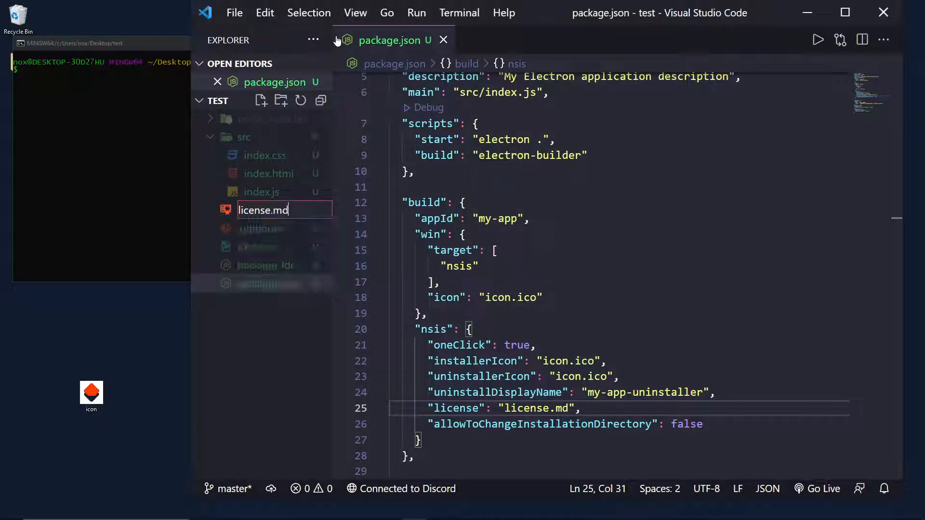
key(Enter)
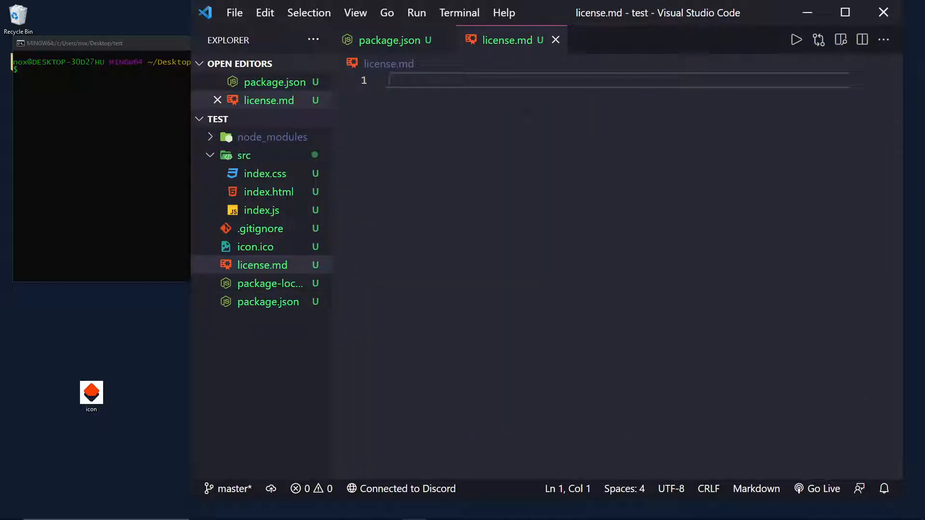
text(Hello yt su)
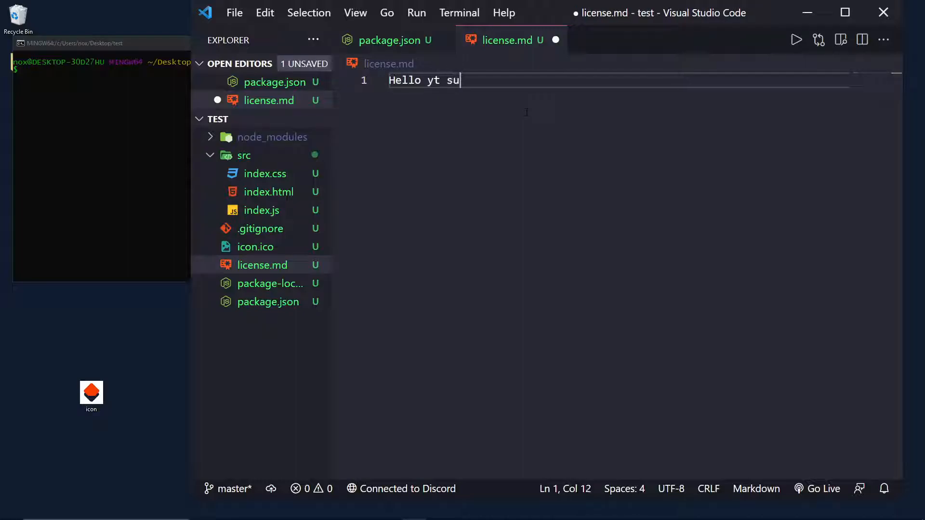
text(bscrib)
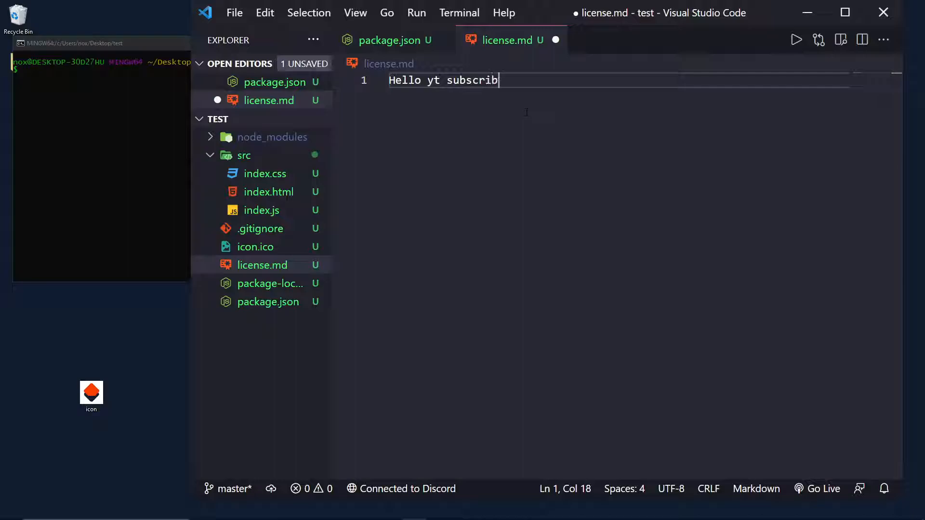
text(e if you enjoy)
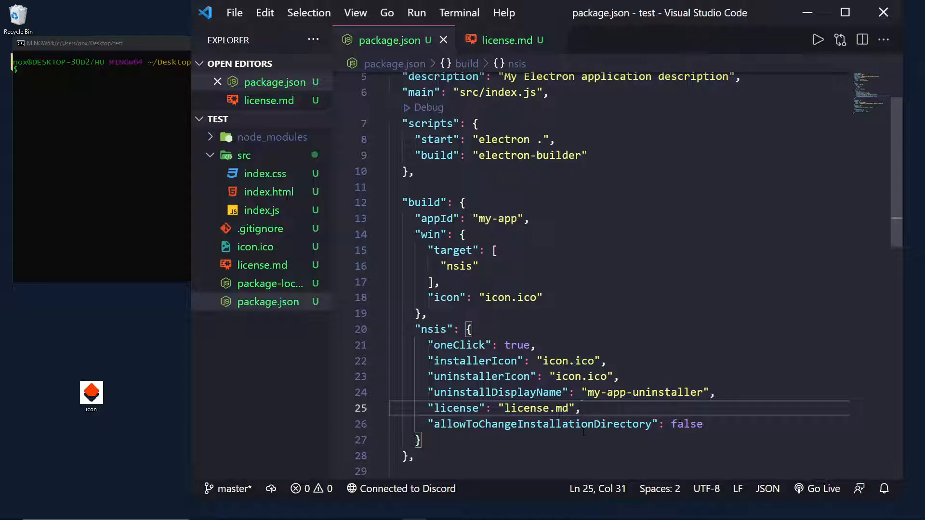
Step: Review the nsis installer options in package.json, keeping the directory option false
click(703, 424)
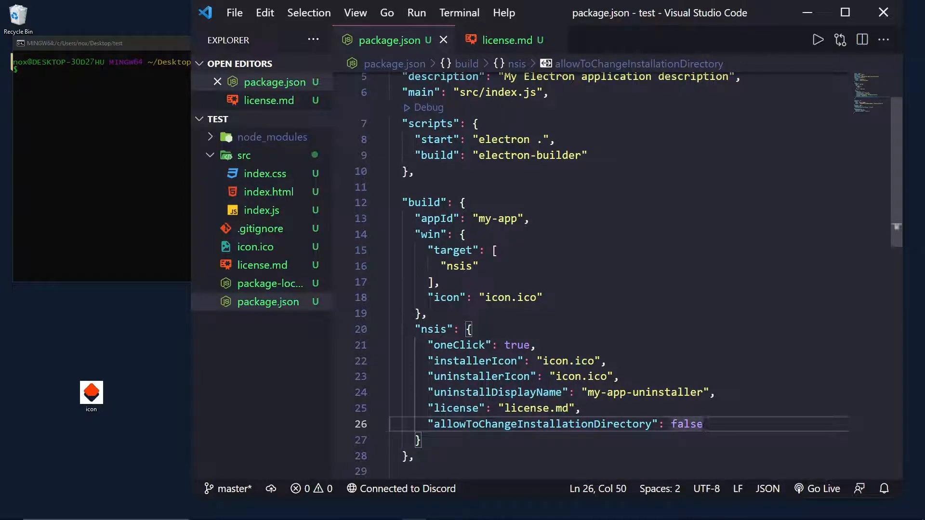
double_click(686, 424)
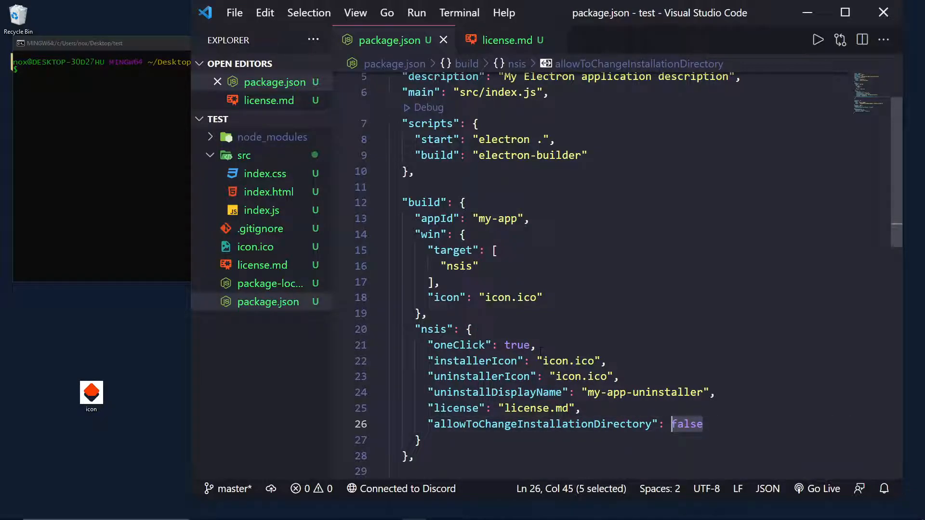
click(703, 424)
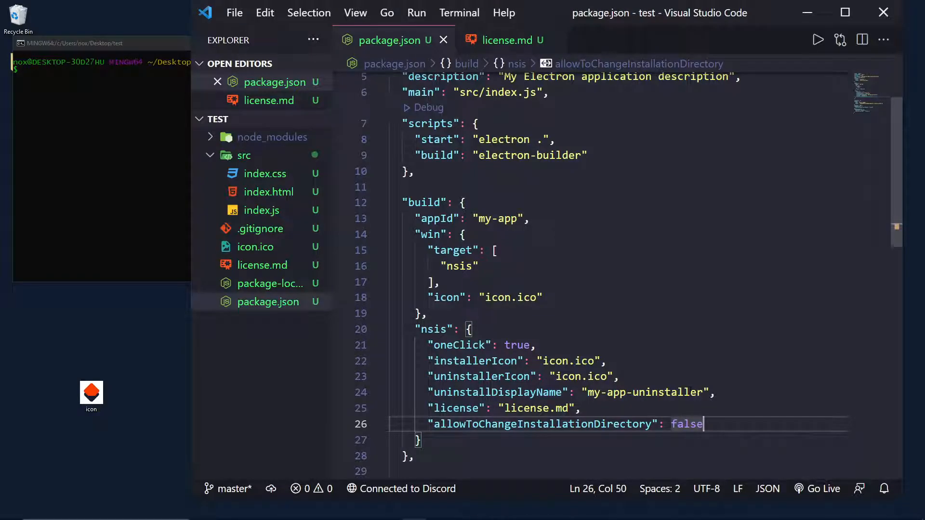
mouse_move(259, 266)
text(npm run build)
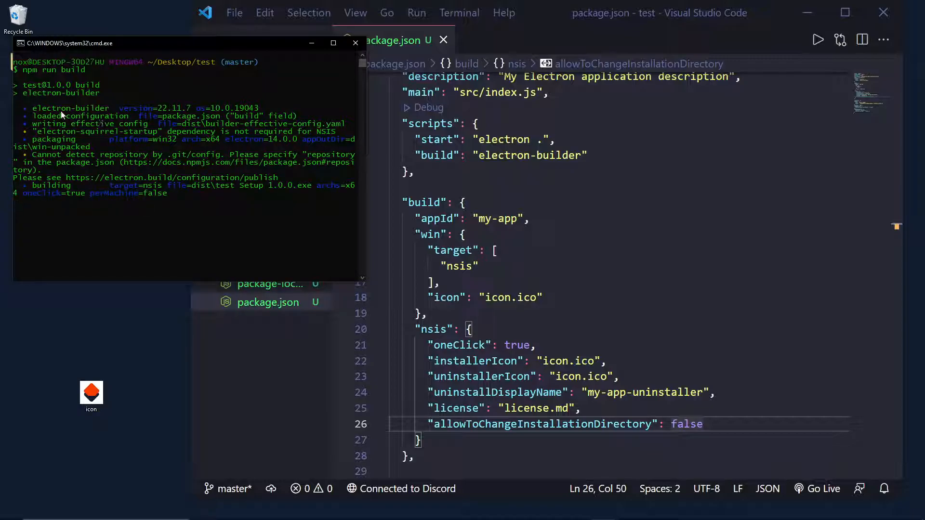
mouse_move(171, 150)
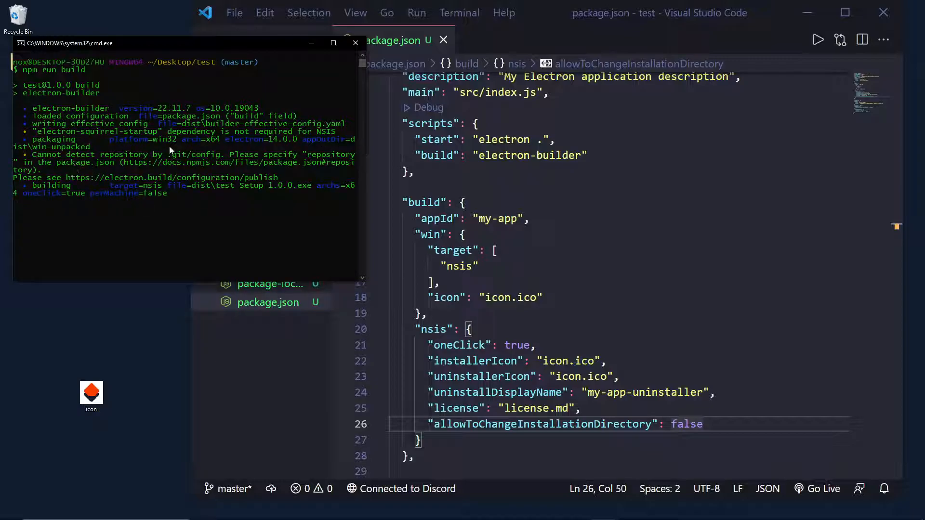
mouse_move(256, 141)
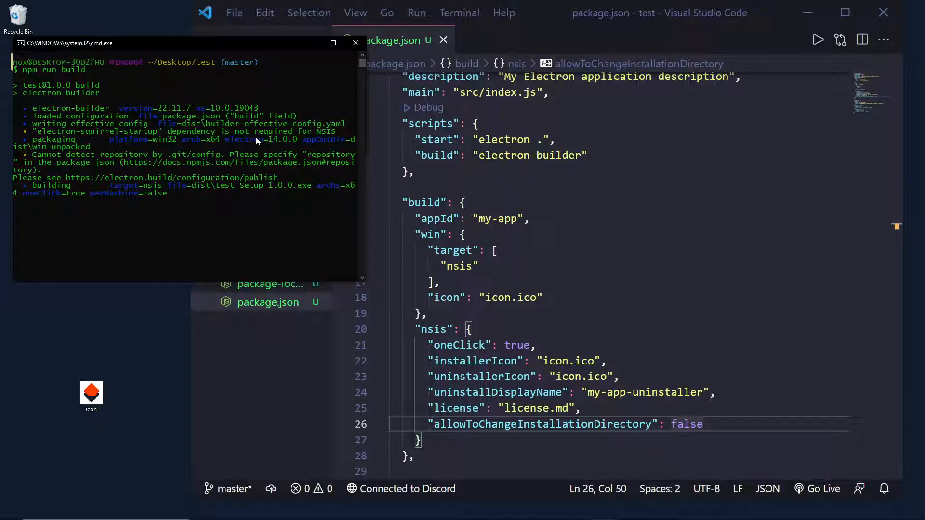
mouse_move(335, 262)
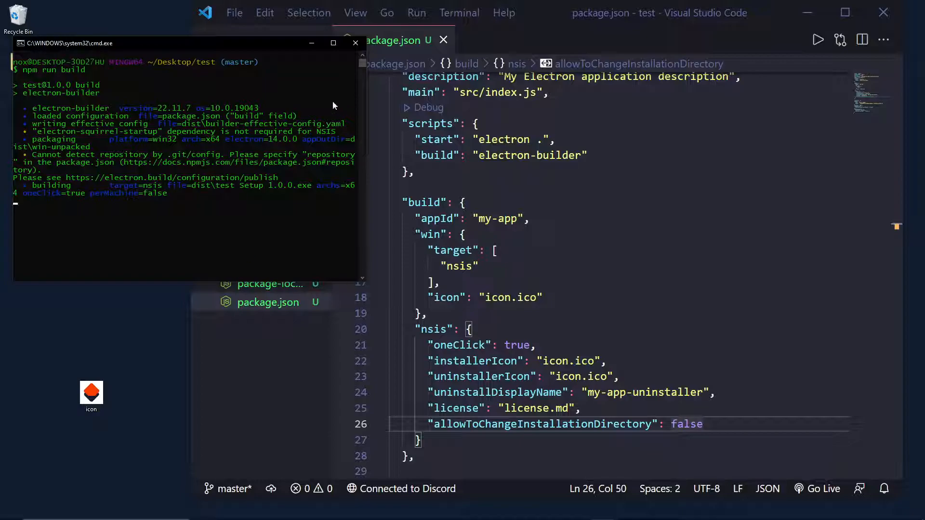
mouse_move(232, 53)
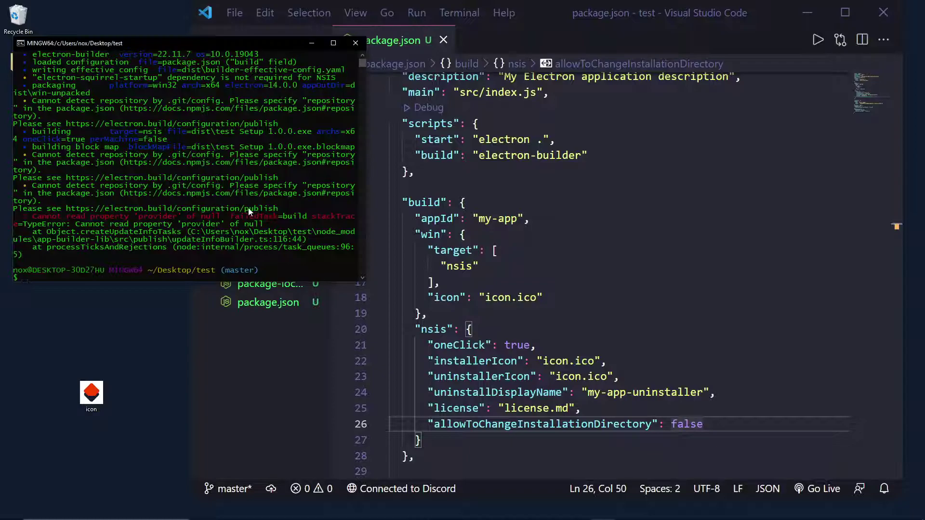
mouse_move(230, 383)
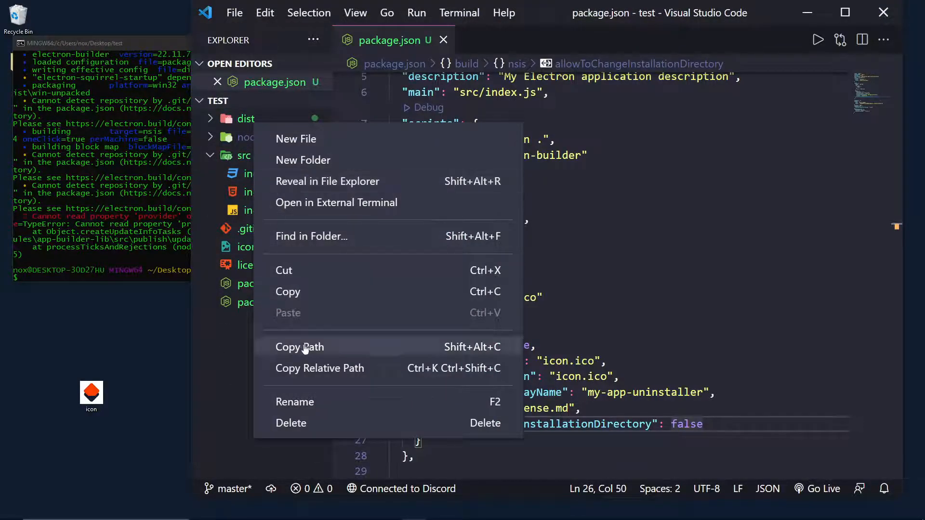
Step: Reveal the project in File Explorer and go into the dist folder with test Setup 1.0.0
click(328, 181)
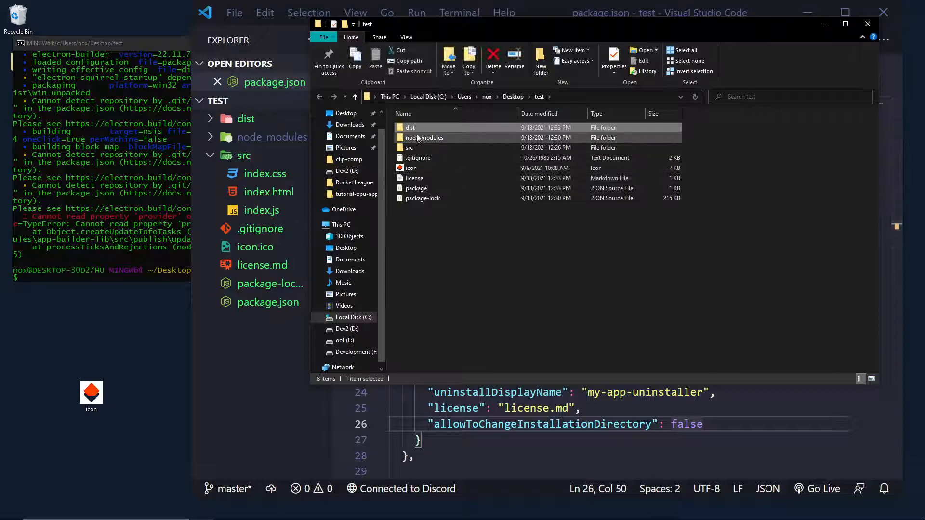
double_click(409, 127)
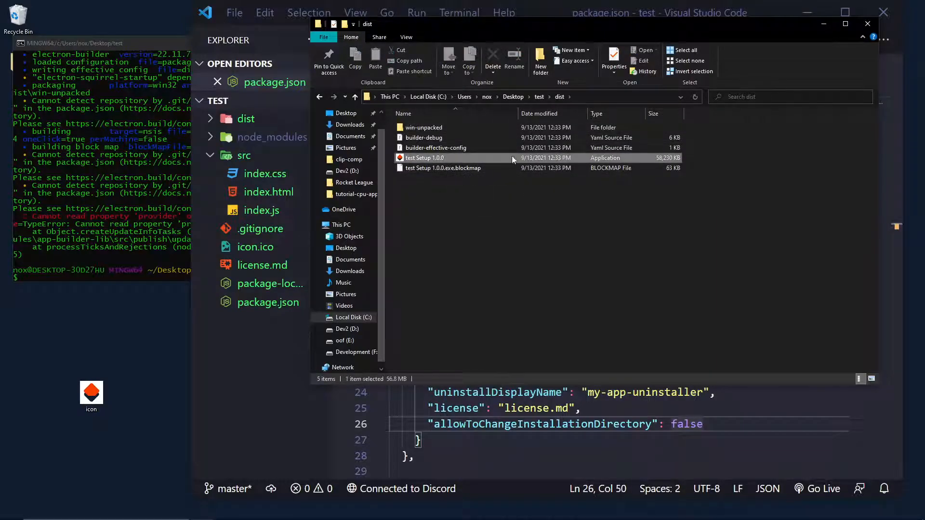
mouse_move(514, 158)
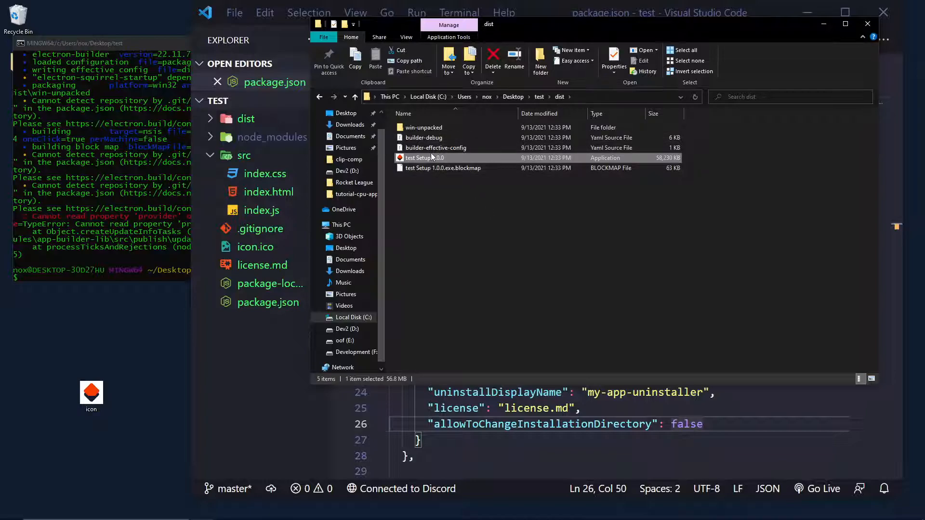
mouse_move(434, 157)
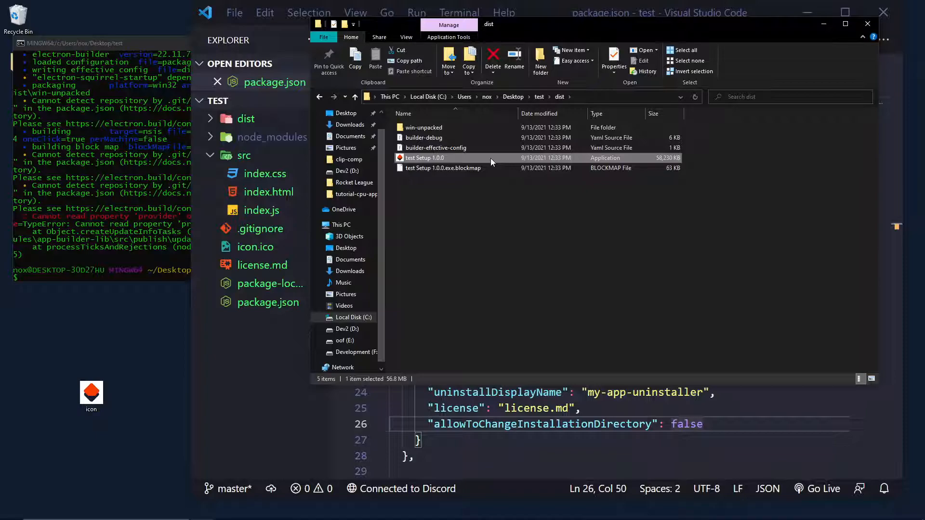
double_click(424, 158)
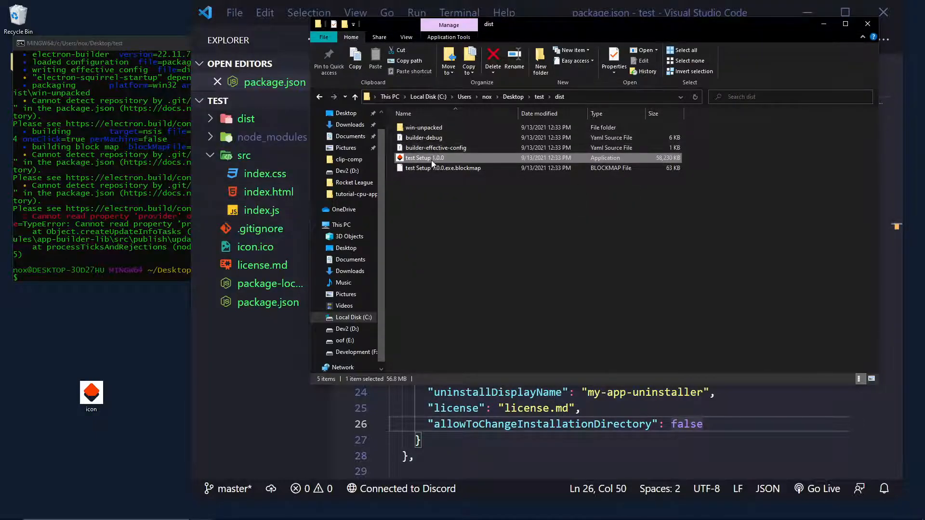
Step: Run test Setup 1.0.0, agree to the license to install, then close the launched MyApp window
double_click(424, 158)
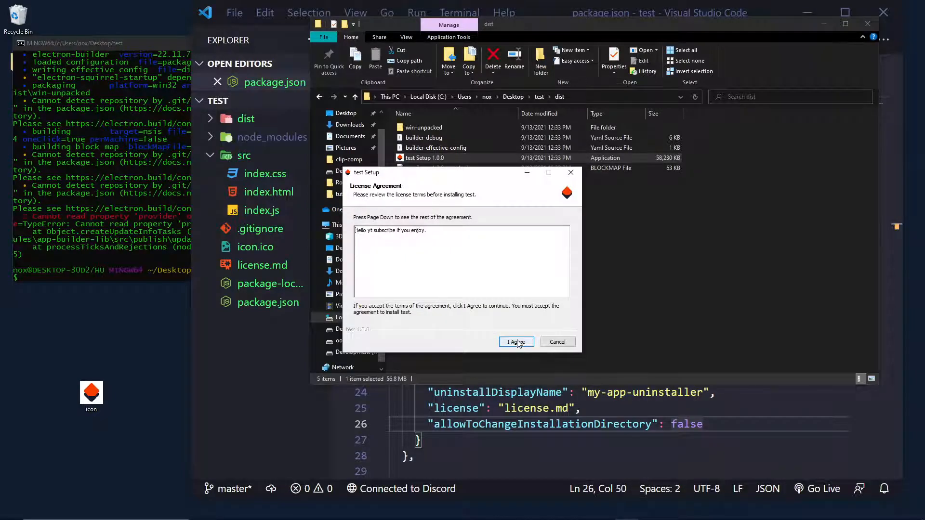
click(515, 342)
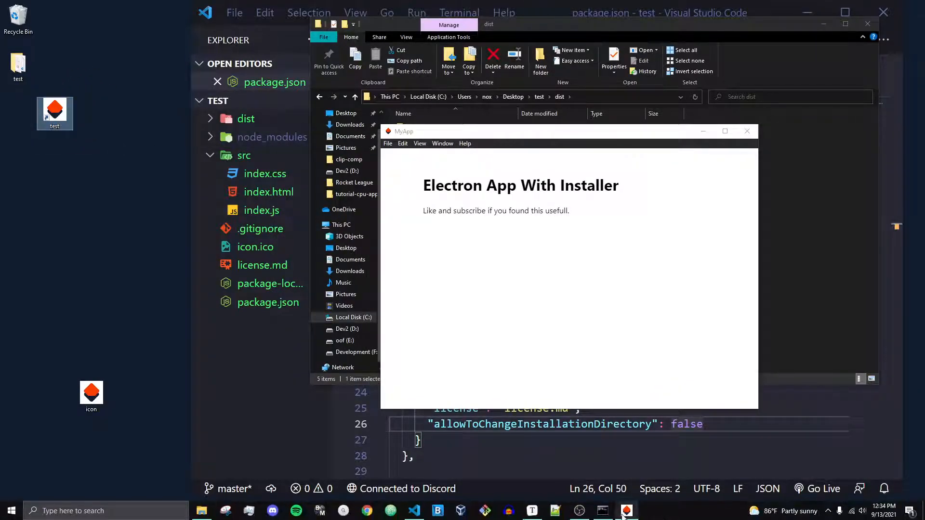
mouse_move(625, 510)
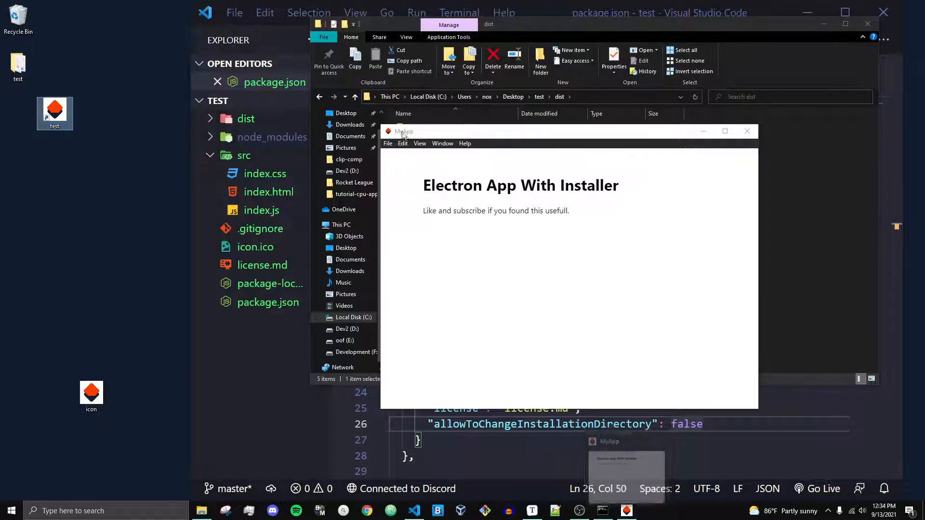
click(746, 131)
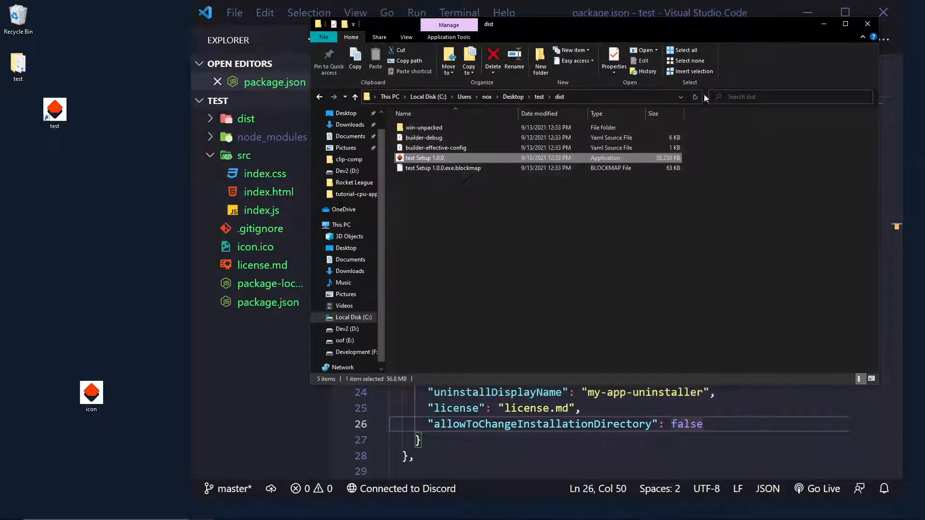
Step: Uninstall my-app-uninstaller from Windows Settings Apps & features, confirming removal
click(54, 111)
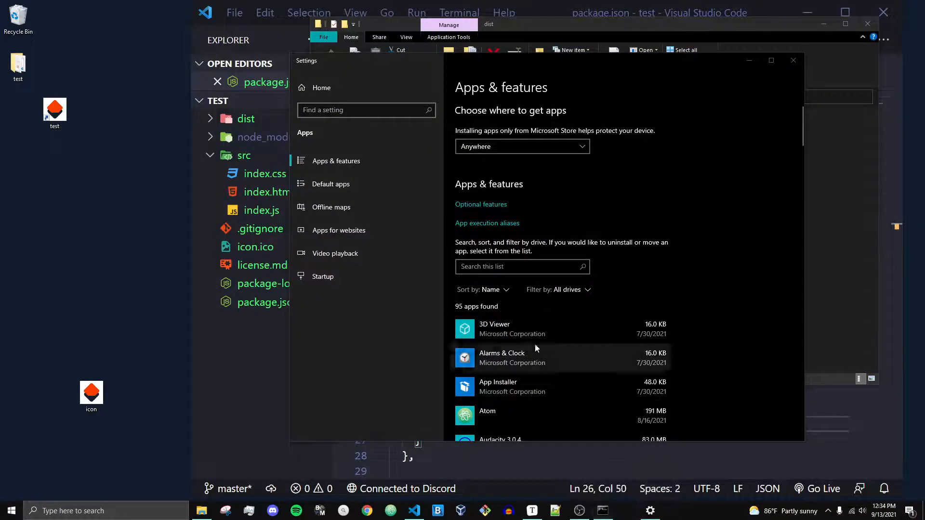
scroll(down, 3)
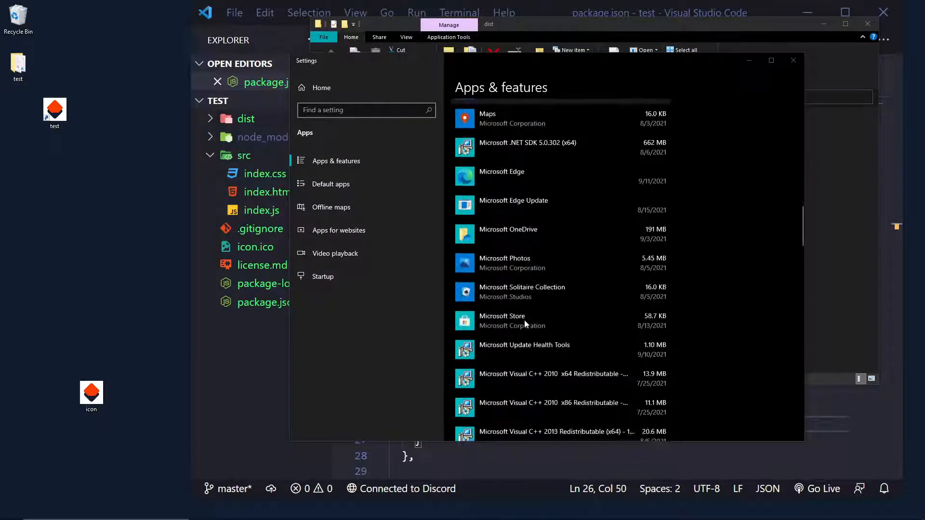
scroll(down, 3)
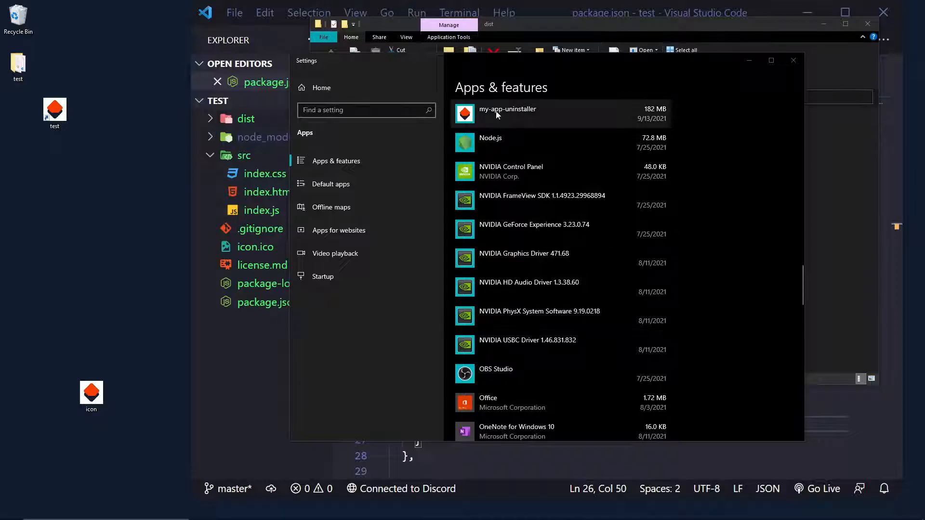
click(508, 114)
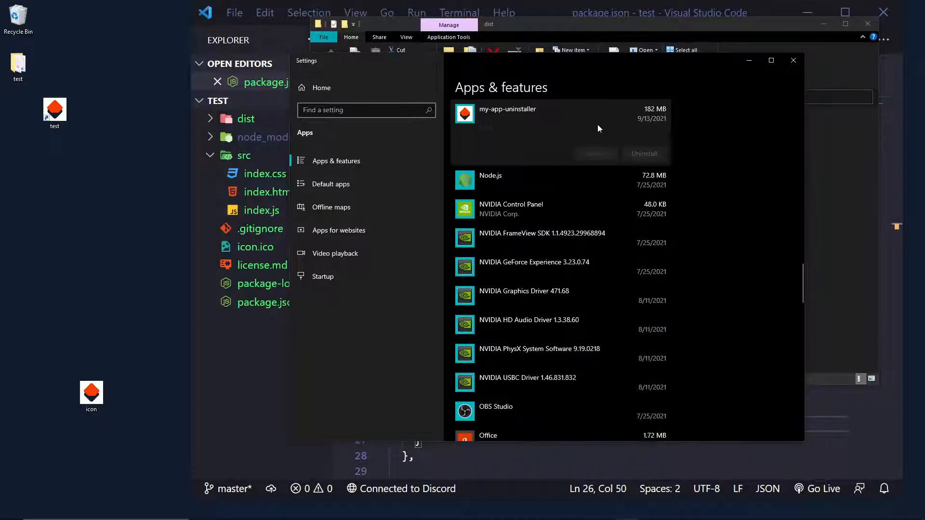
click(643, 154)
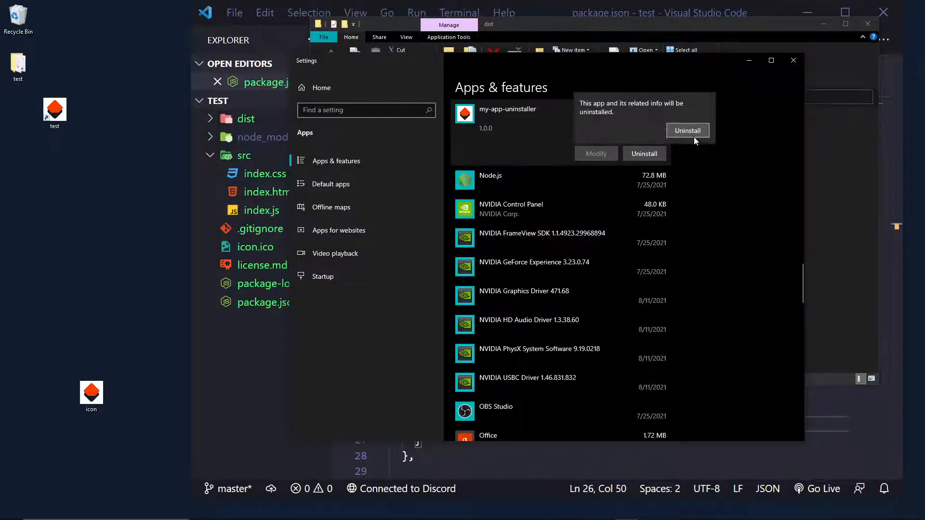
click(688, 131)
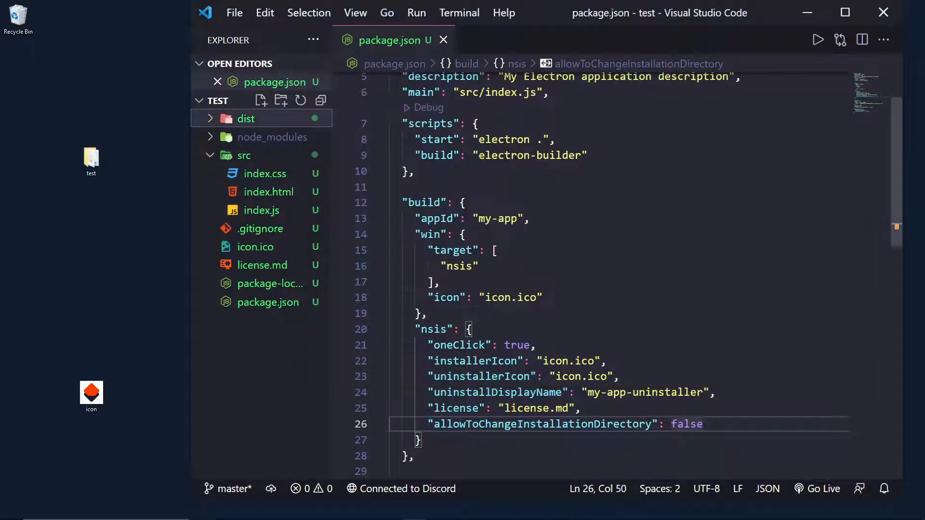
Step: Change the name and productName values in package.json from test to my-app
scroll(up, 3)
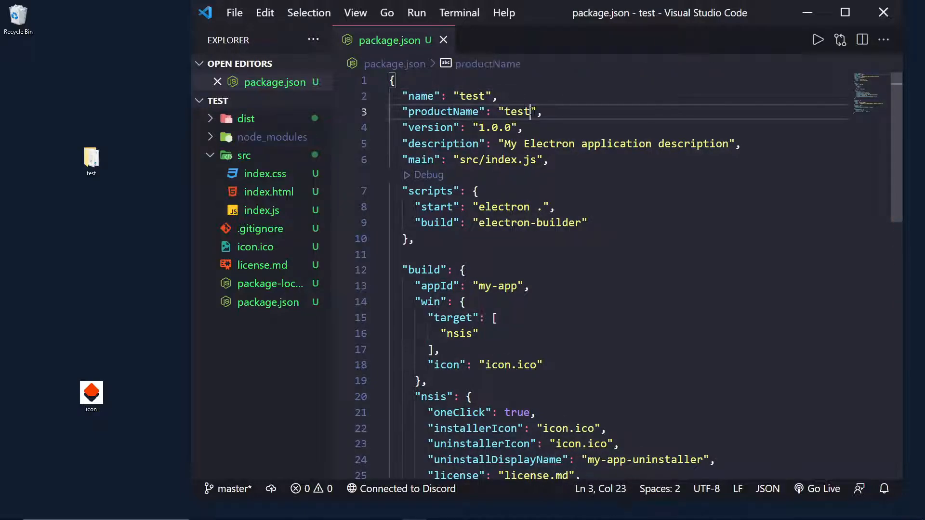
double_click(516, 112)
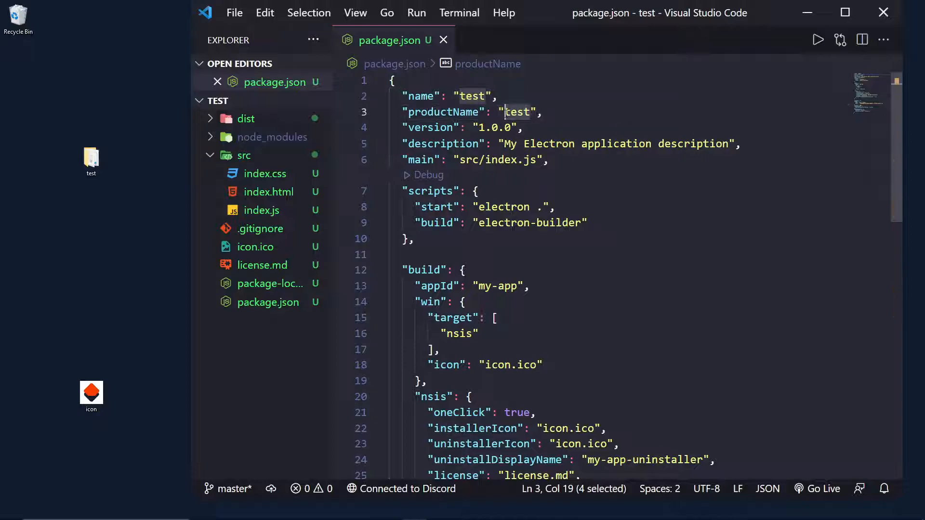
text(my-app)
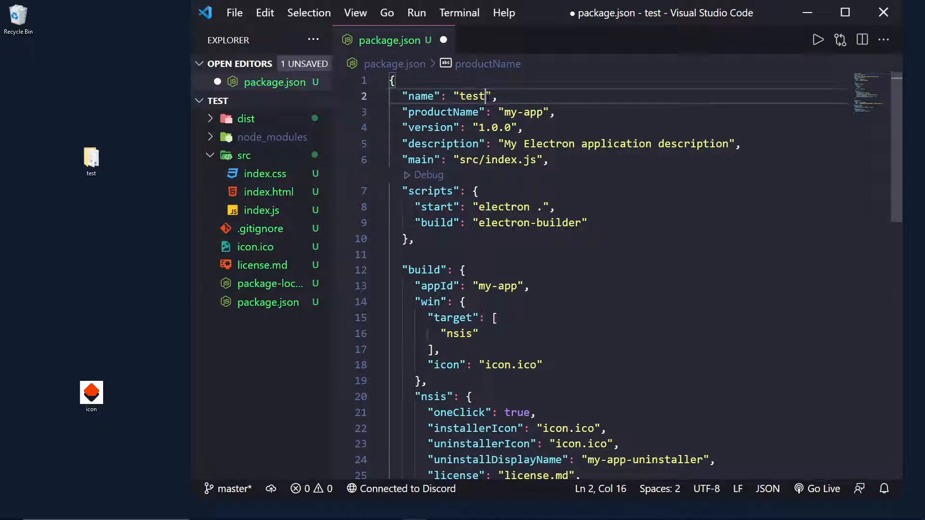
text(mny-app)
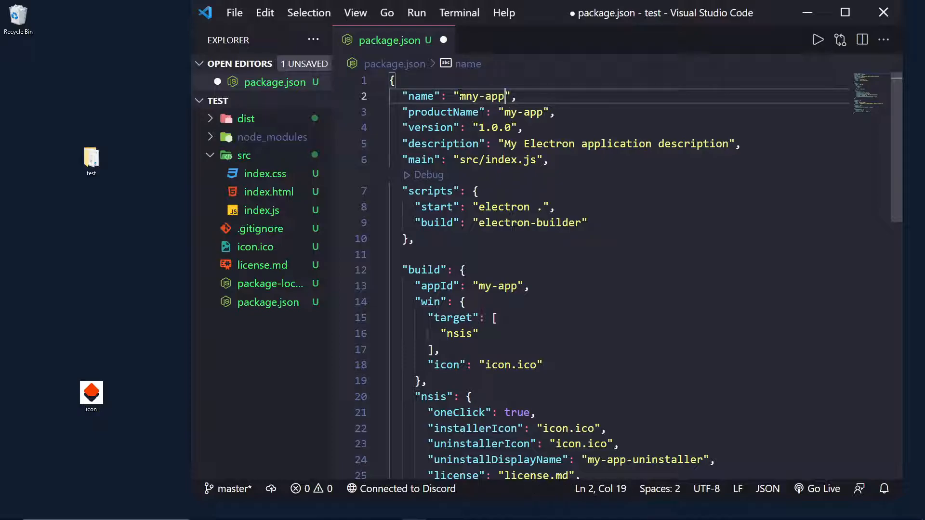
key(Backspace)
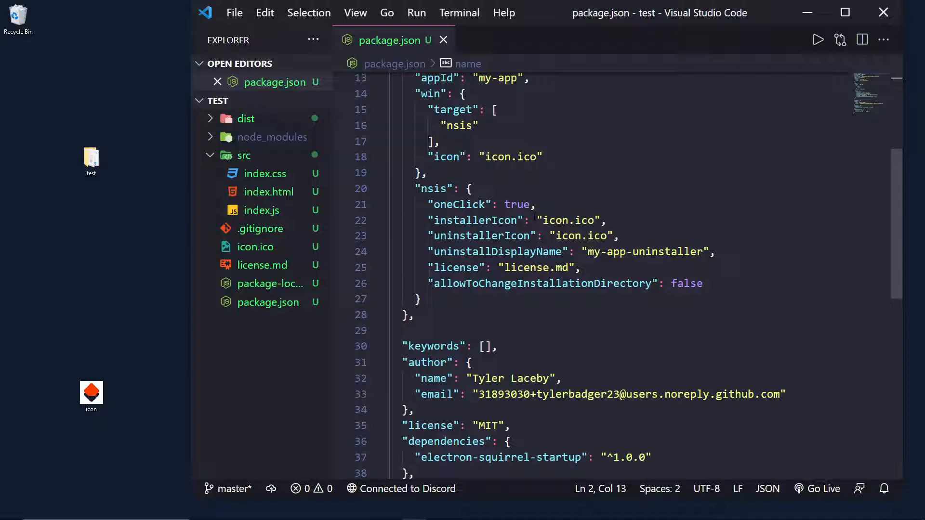
Step: Set oneClick false and allowToChangeInstallationDirectory true, then save package.json
double_click(687, 283)
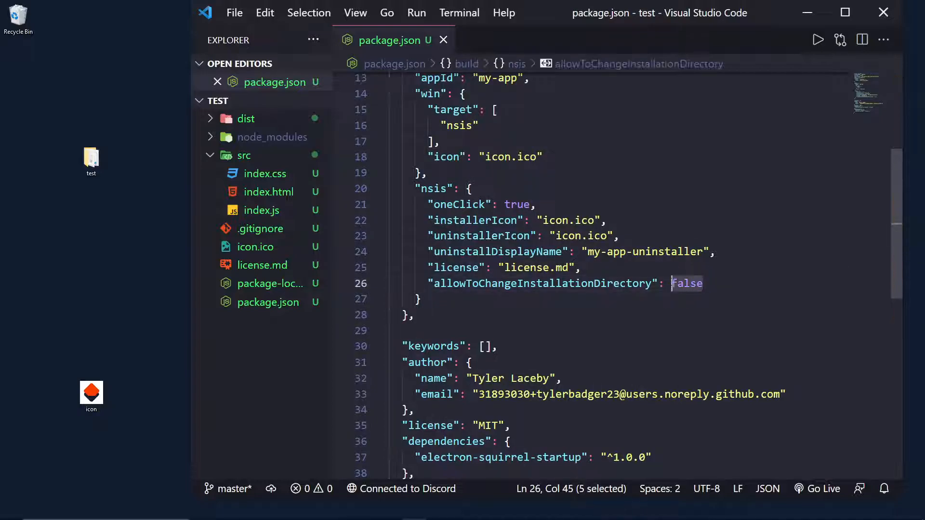
text(tru)
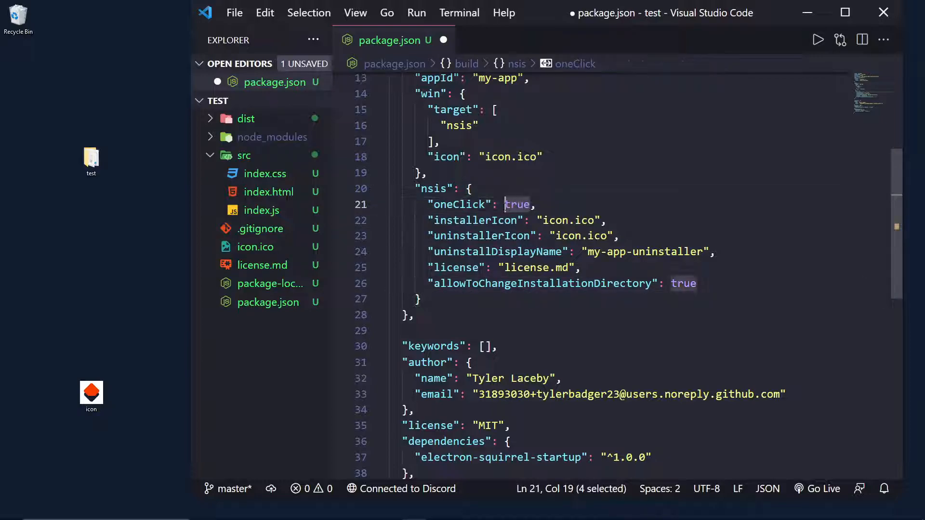
text(false)
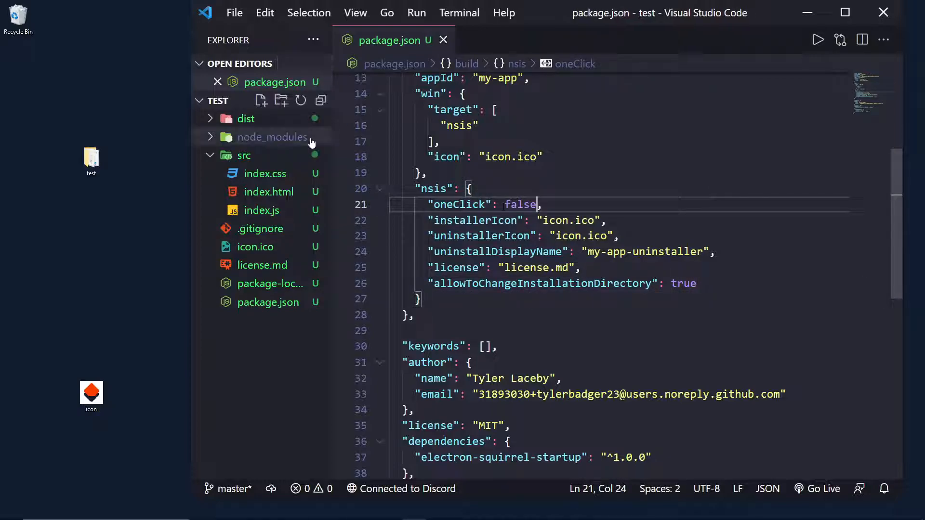
click(602, 510)
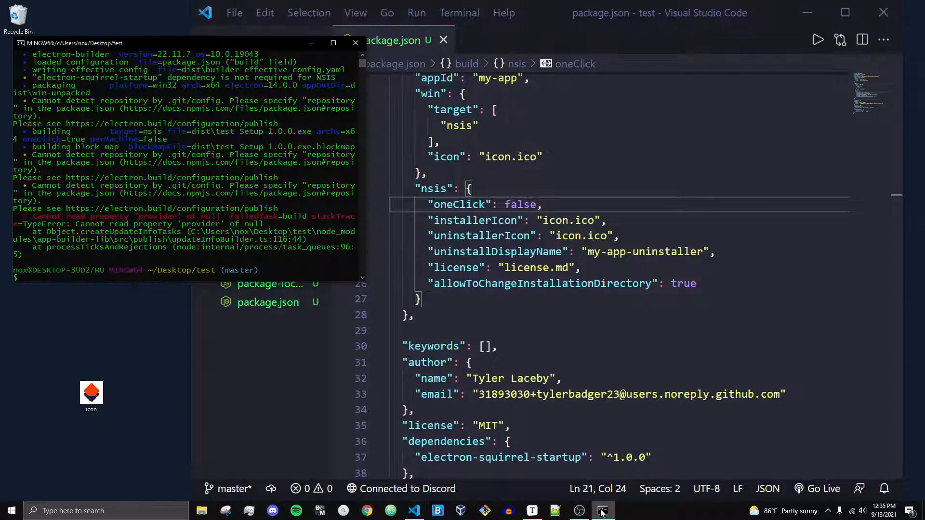
Step: Run npm run build in Git Bash to rebuild the my-app Setup installer
text(npm run build)
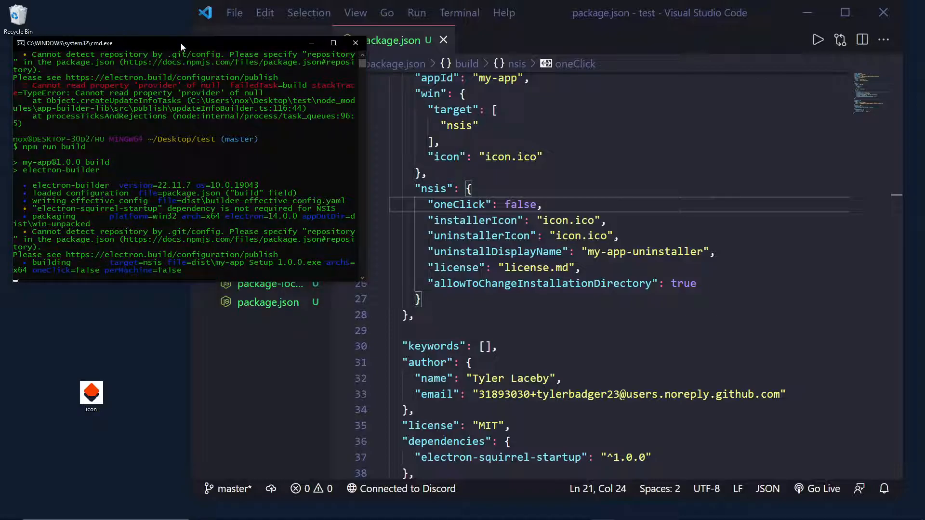
mouse_move(290, 102)
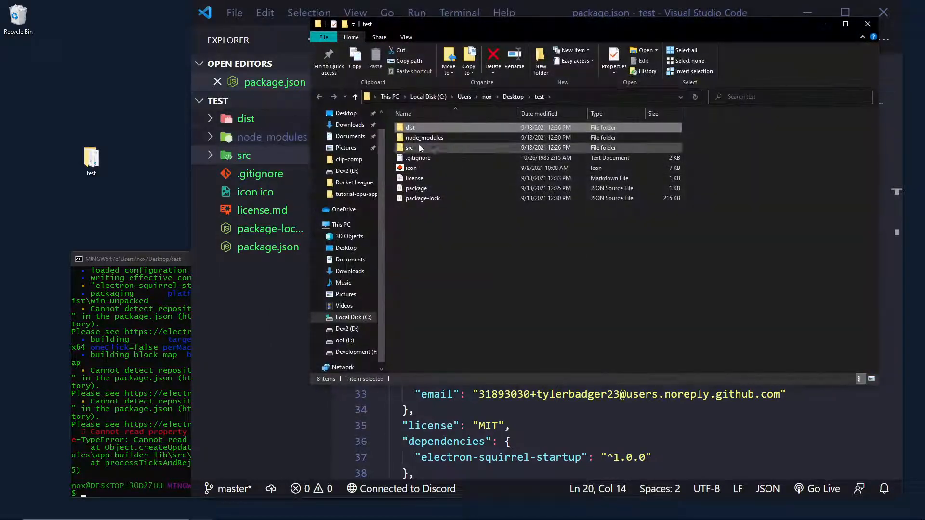
Step: Go into the dist output folder and select the my-app Setup 1.0.0 installer
double_click(408, 127)
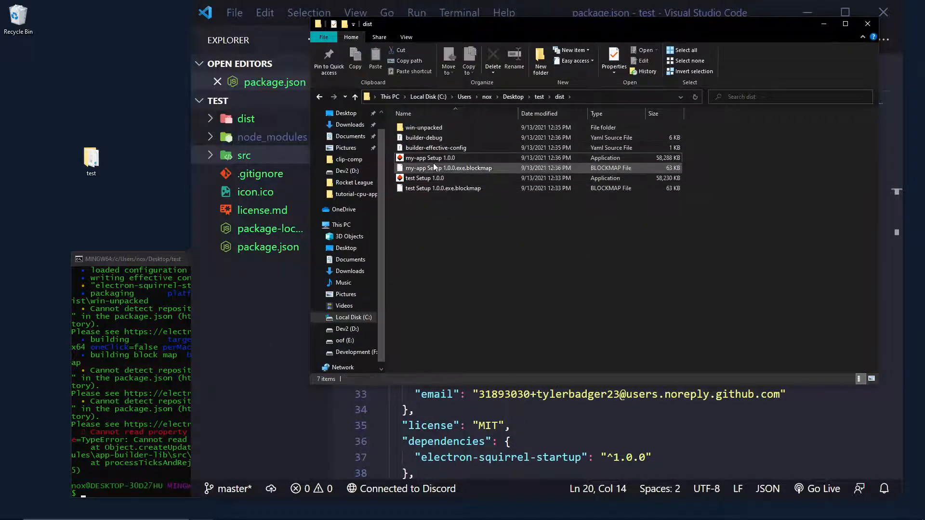
mouse_move(416, 169)
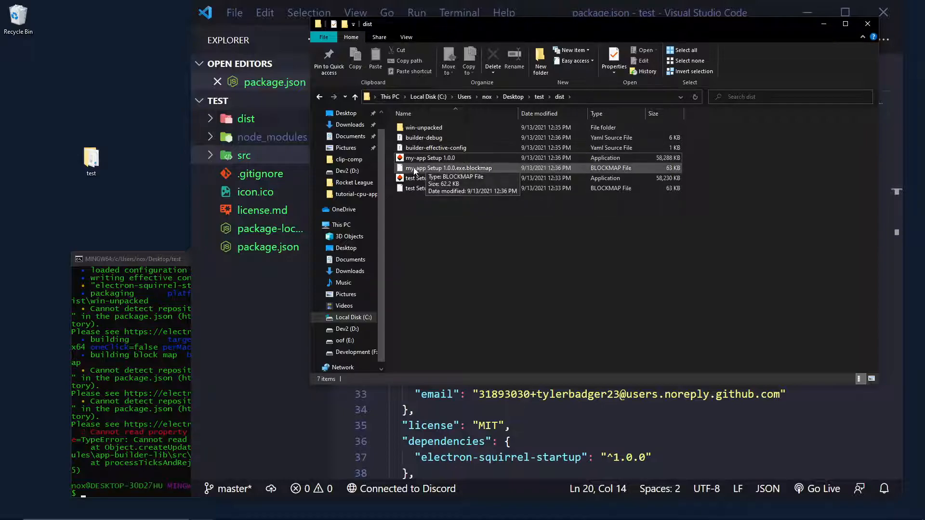
click(429, 158)
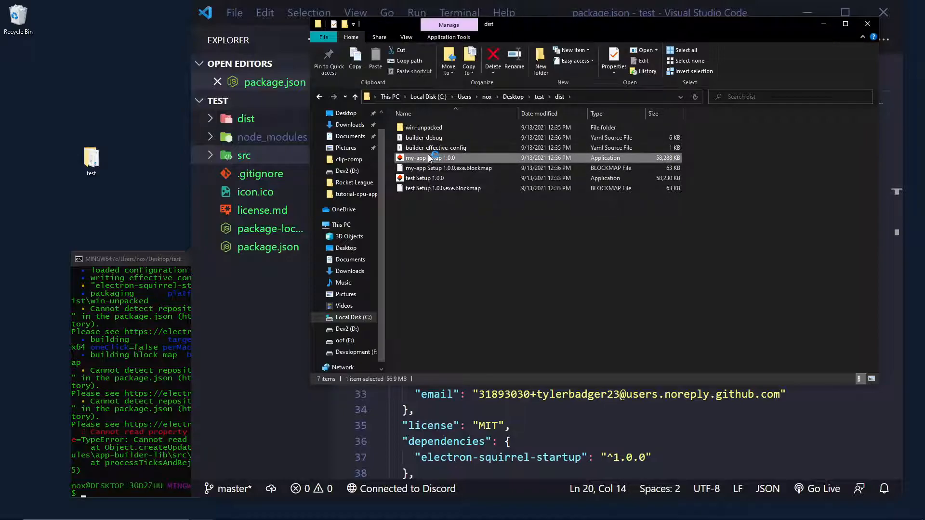
Step: Launch my-app Setup, agree to the license and install only for the current user
double_click(430, 158)
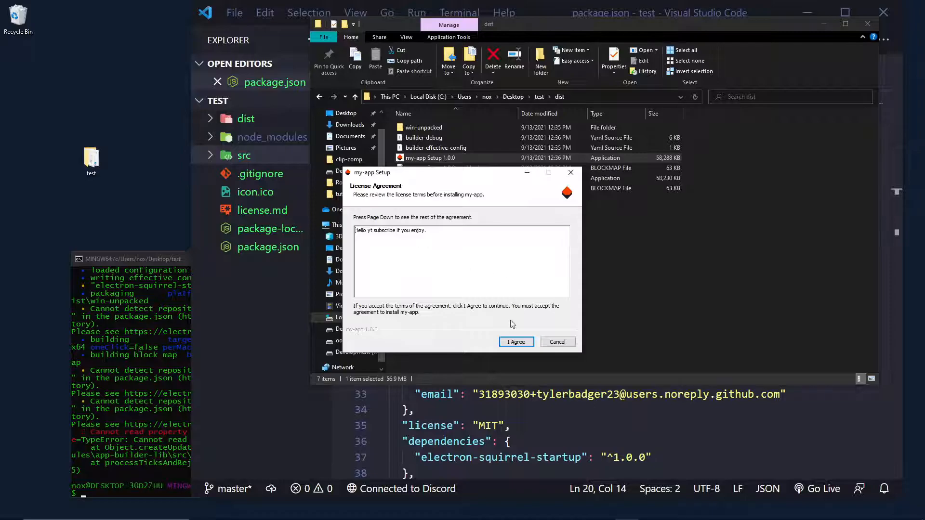
click(515, 341)
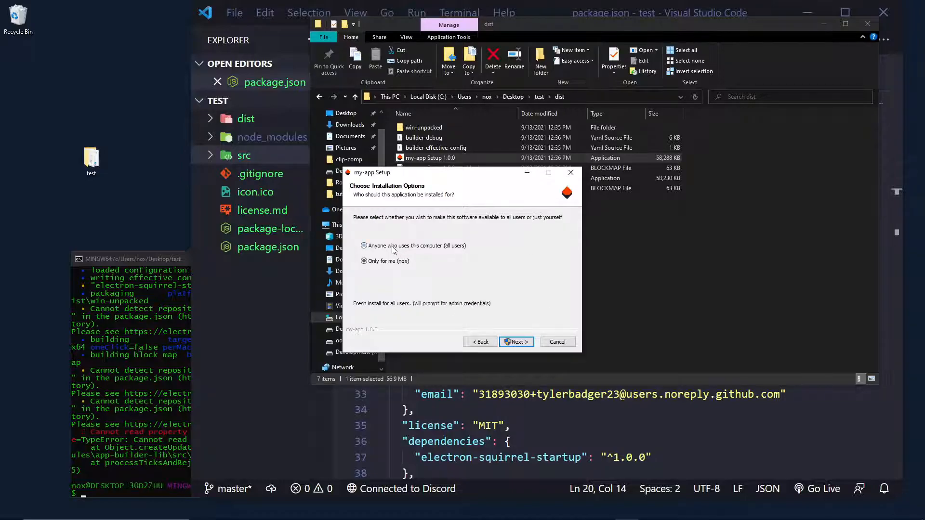
click(364, 261)
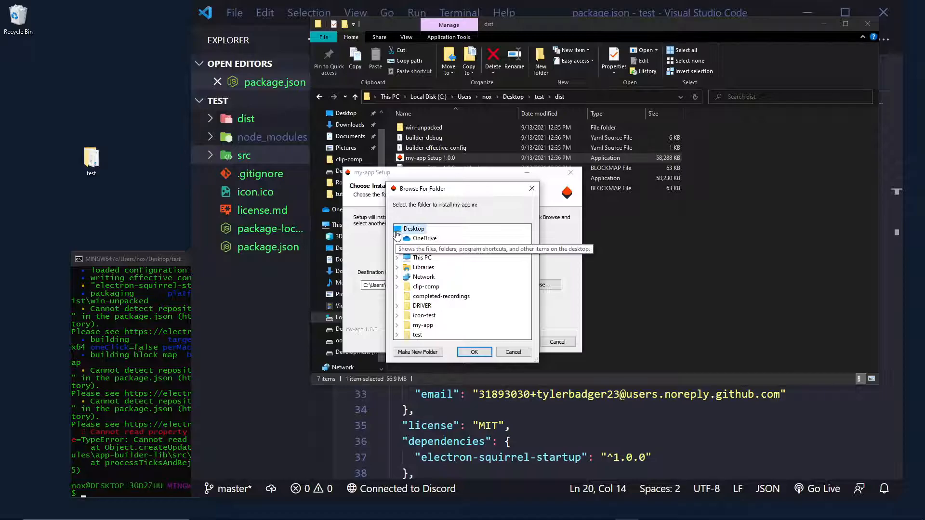
Step: Install my-app to the Desktop folder and finish setup with Run my-app checked
click(474, 351)
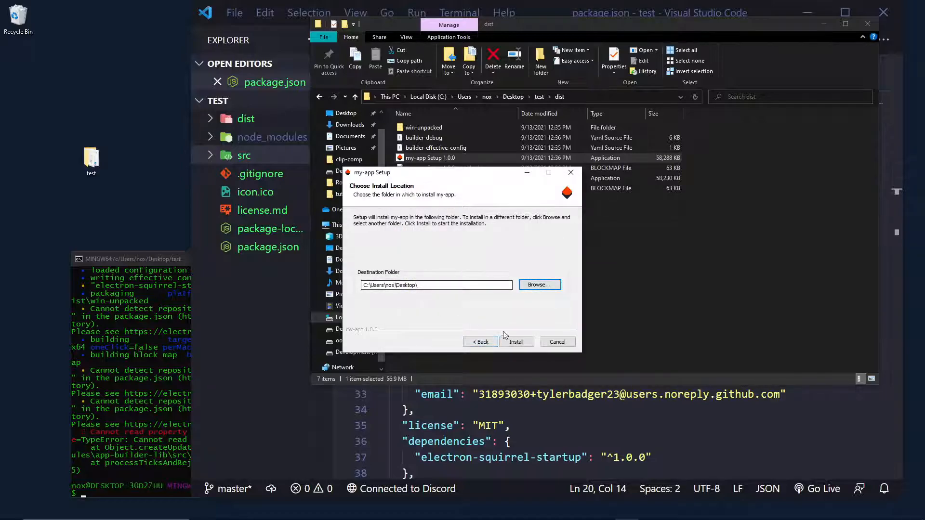
click(515, 340)
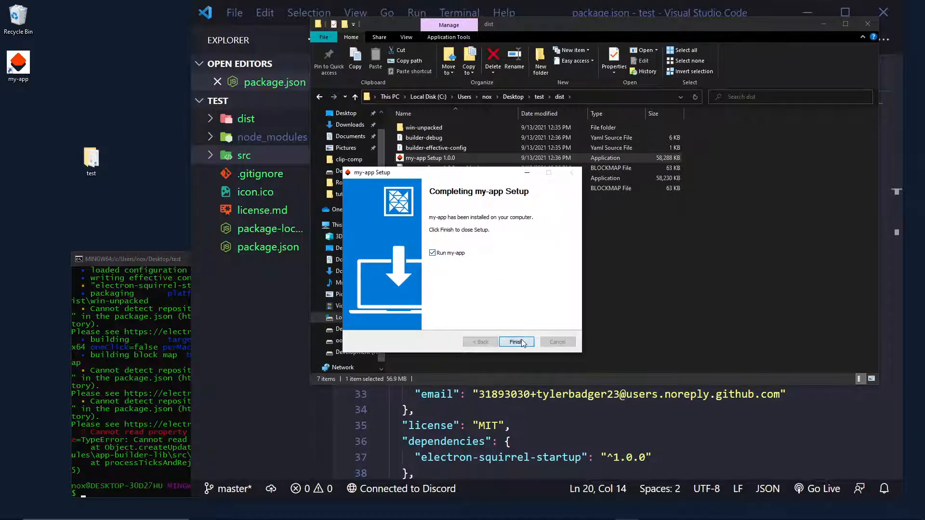
click(515, 342)
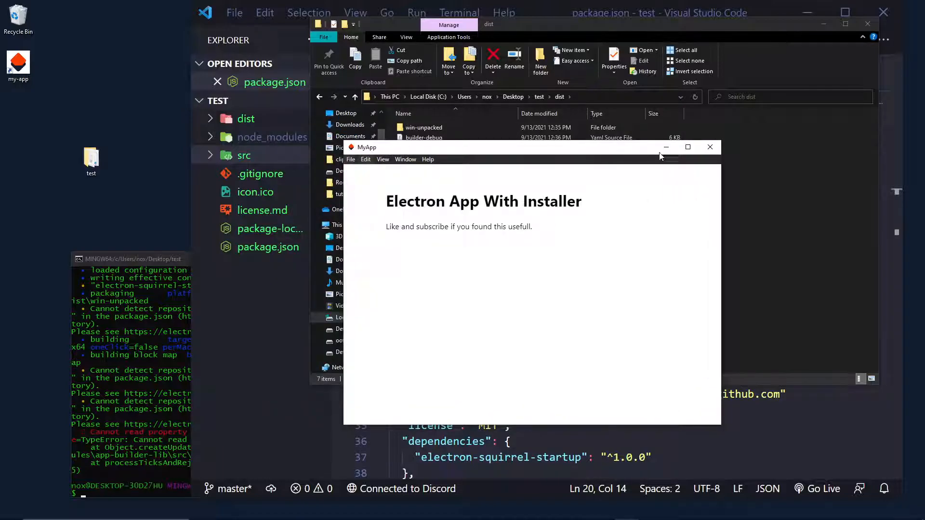
Step: Close File Explorer and undock MyApp's developer tools into a separate window
click(709, 147)
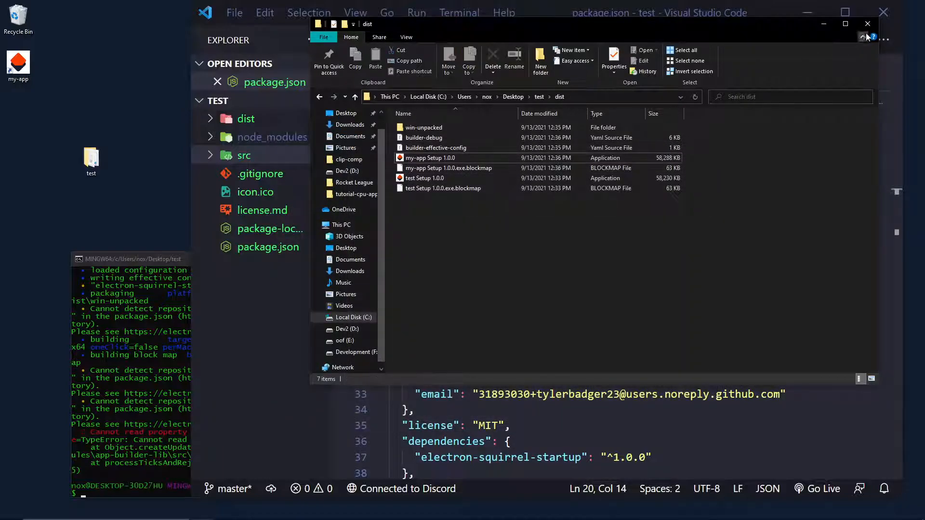
click(867, 23)
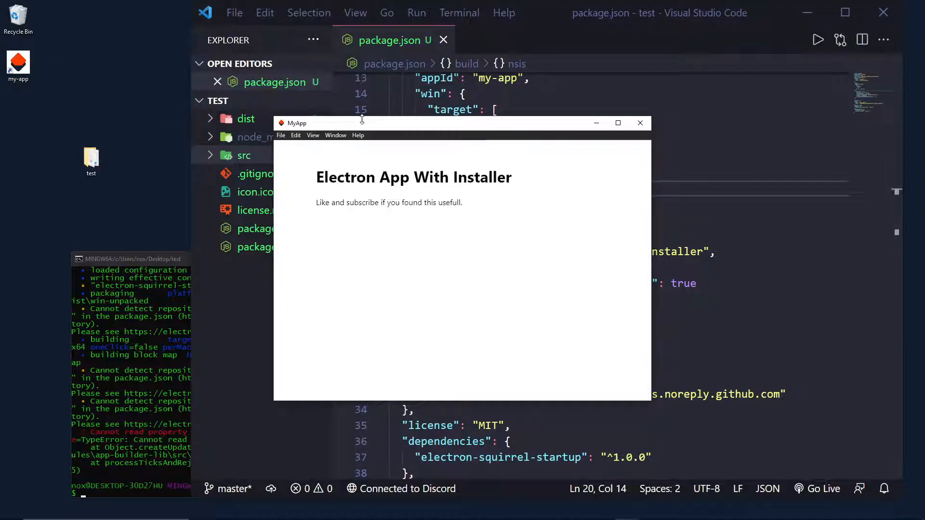
drag(319, 122, 414, 119)
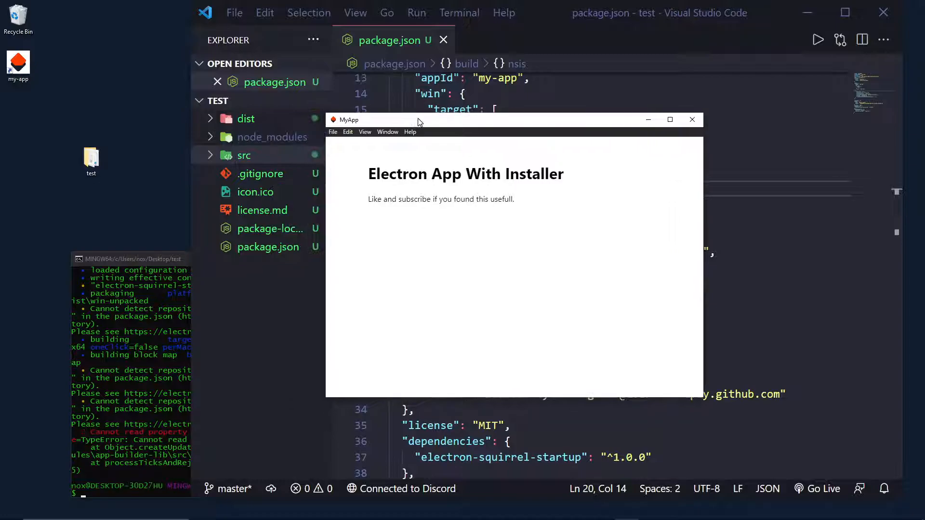
mouse_move(441, 147)
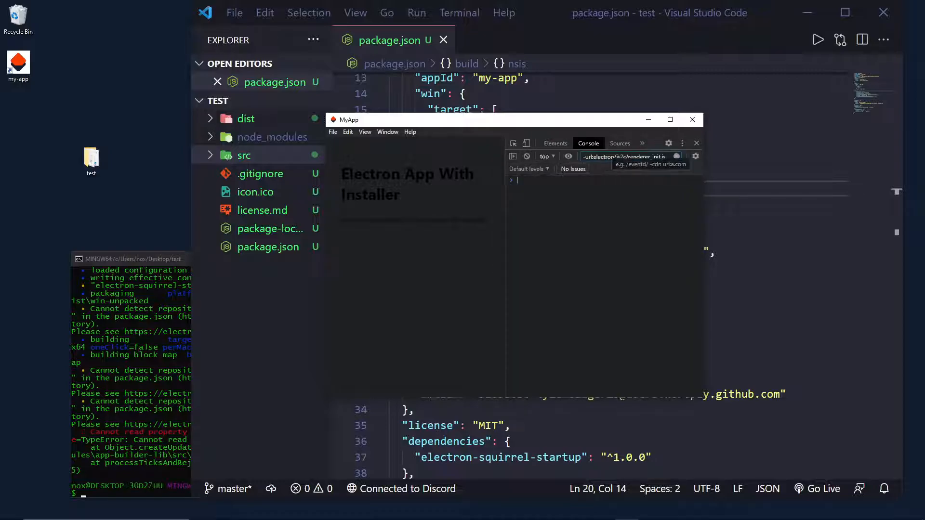
click(682, 142)
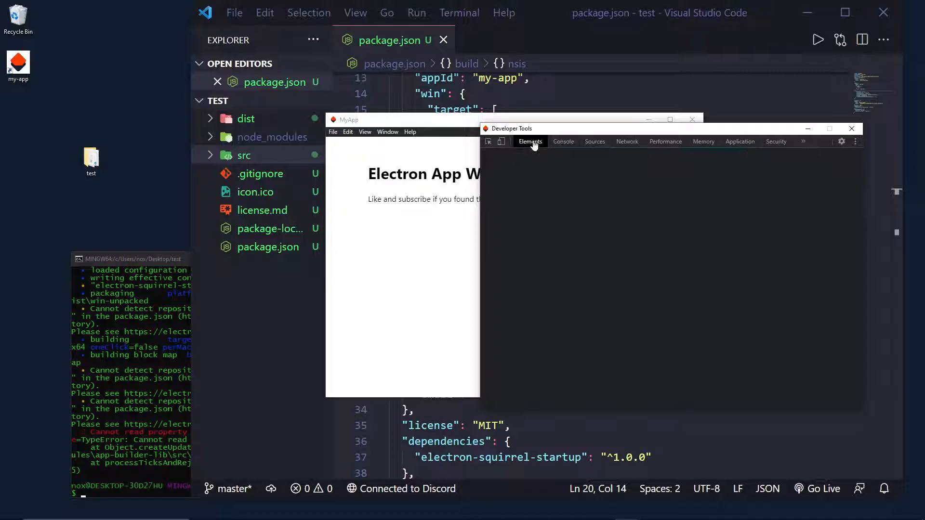
Step: Inspect the page markup in Elements, then the empty Console, repositioning the DevTools window
click(530, 141)
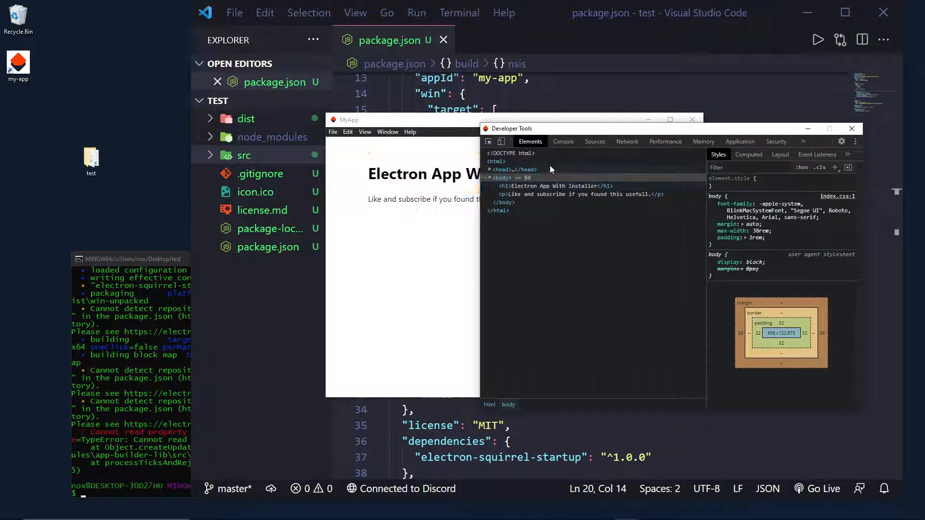
click(563, 141)
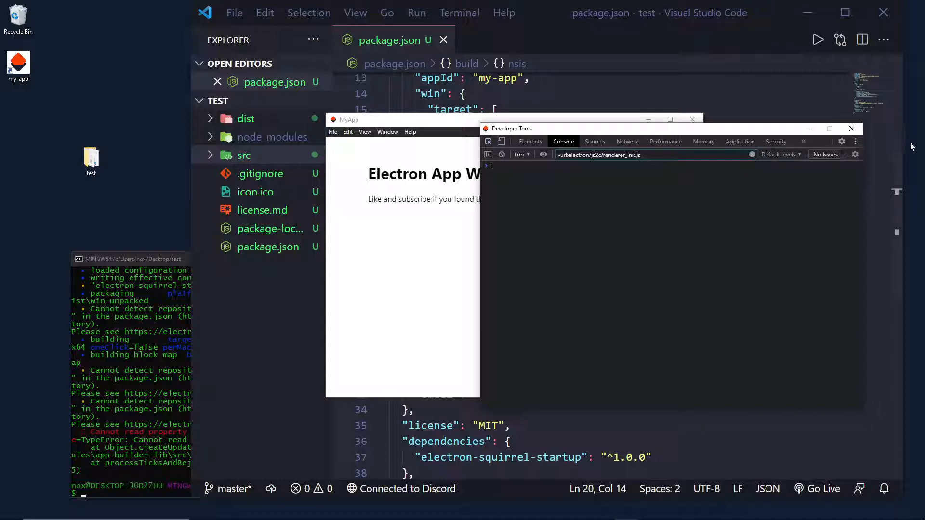
drag(508, 129, 459, 148)
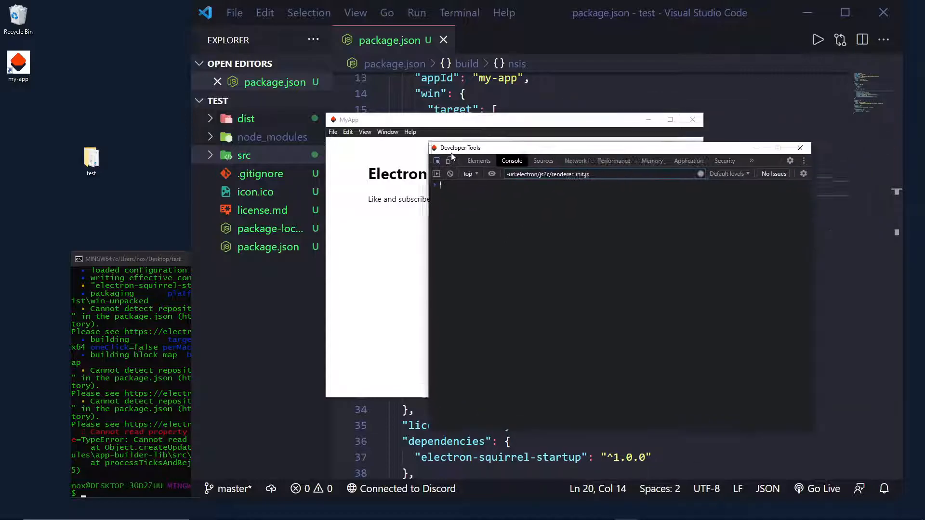
click(799, 147)
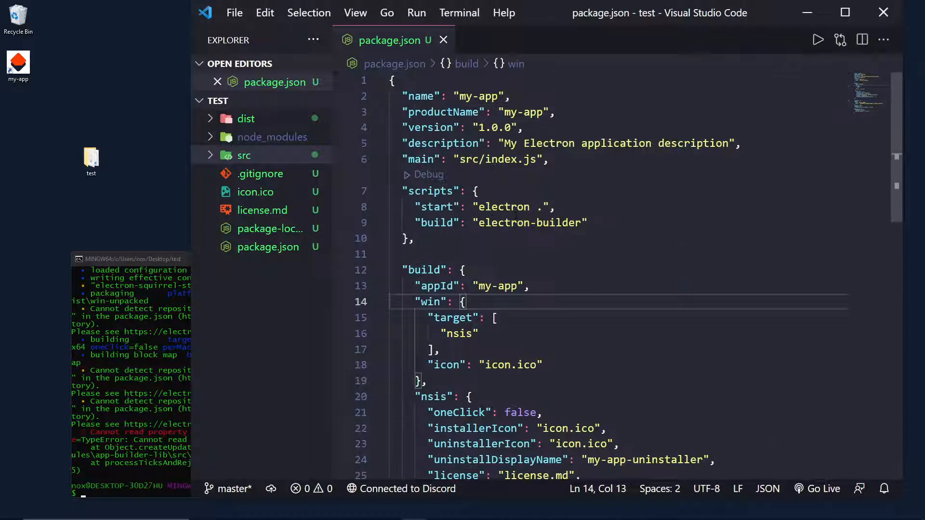
Step: Locate index.js under src in the explorer and bring it up for editing
scroll(down, 3)
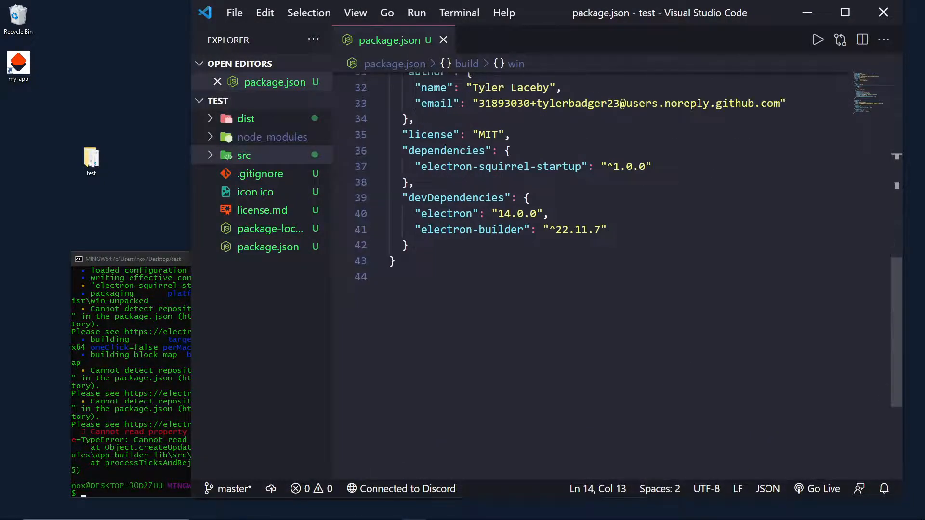
click(245, 155)
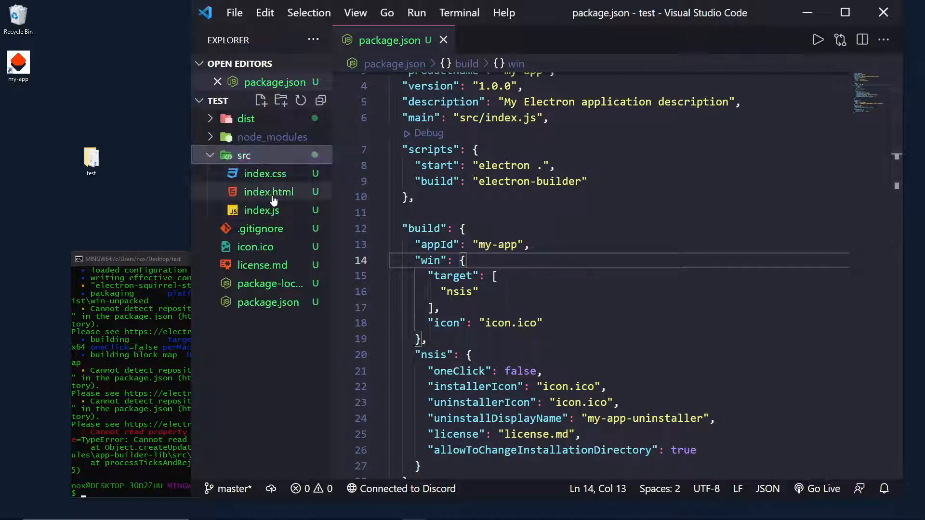
click(261, 210)
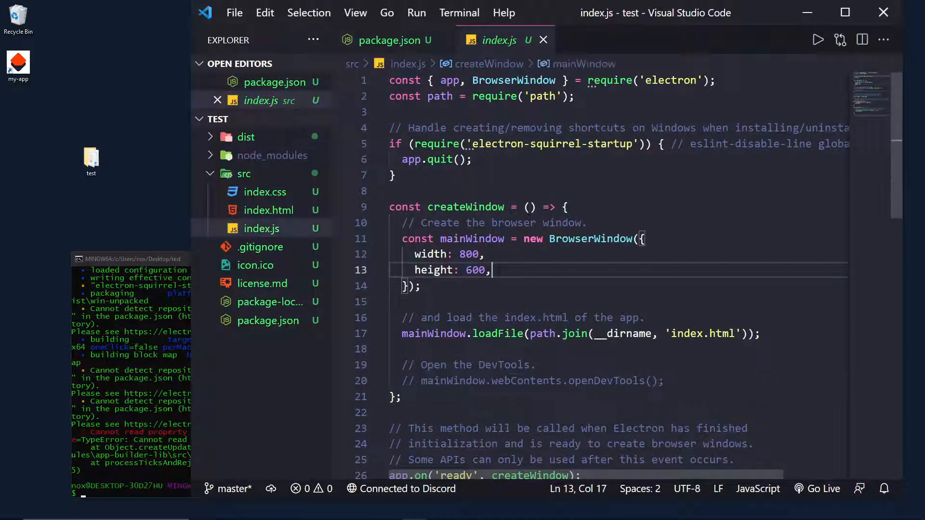
Step: Add webPreferences { devTools: false } to the BrowserWindow options, then close index.js
text(webPreferences:)
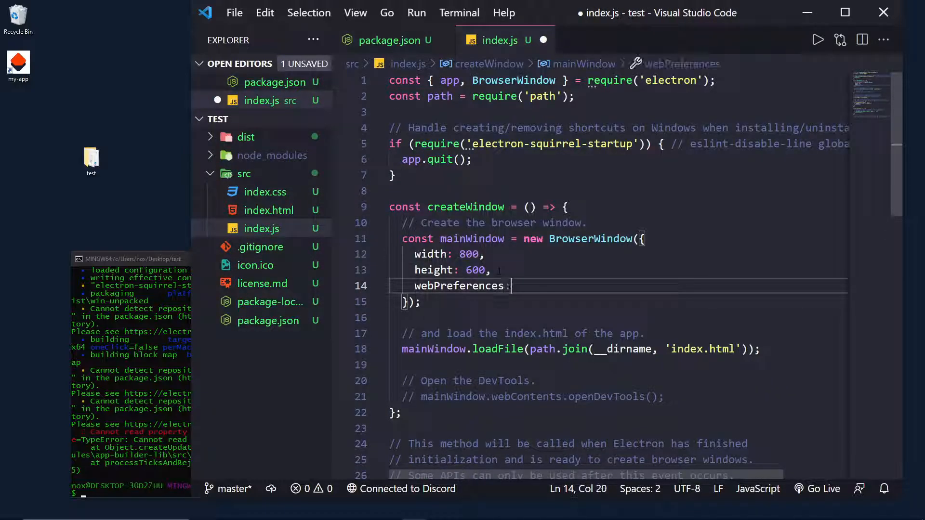
text({)
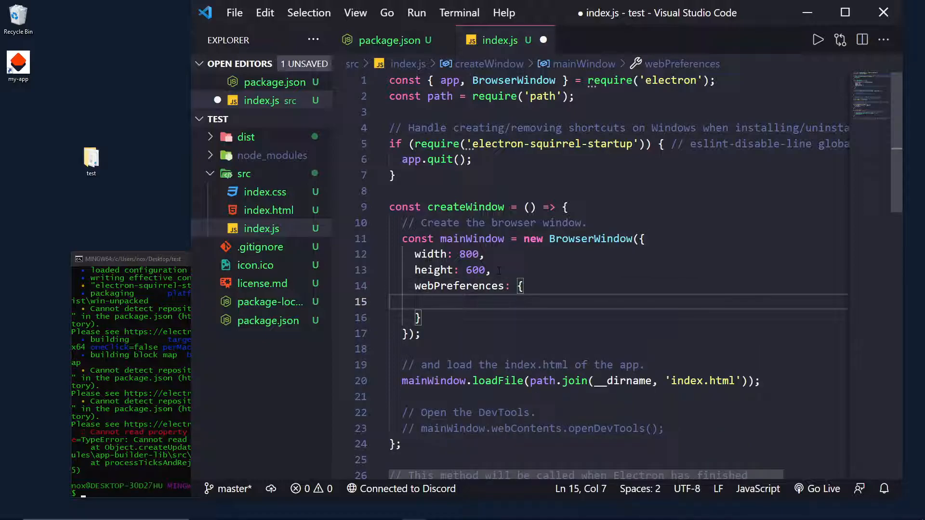
text(devTools)
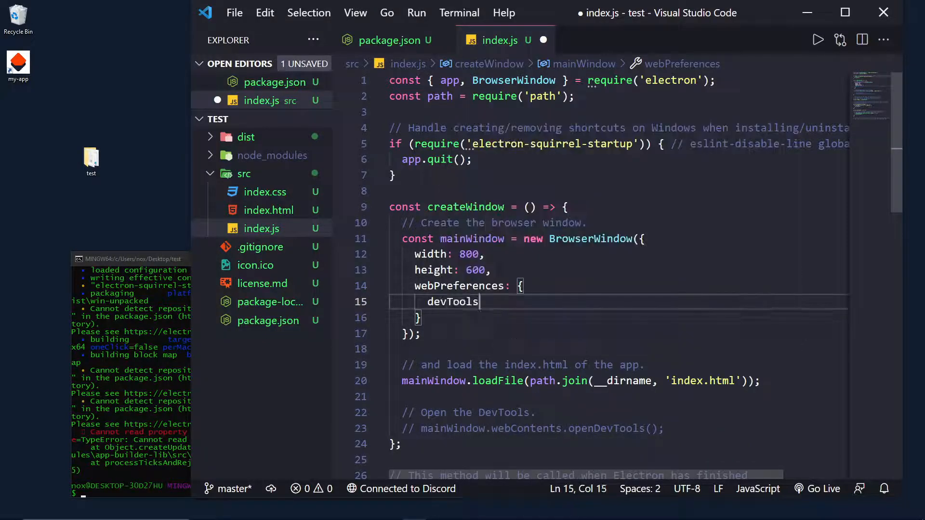
text(: false,)
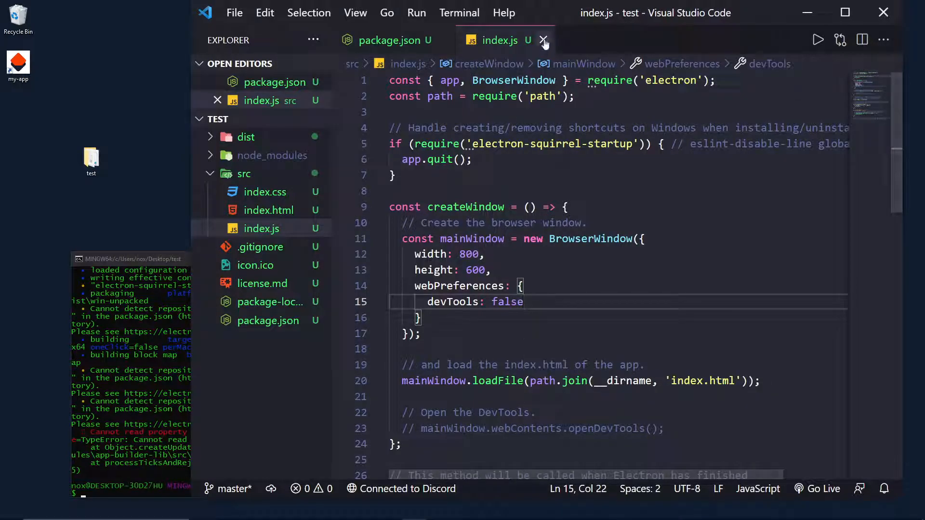
click(544, 40)
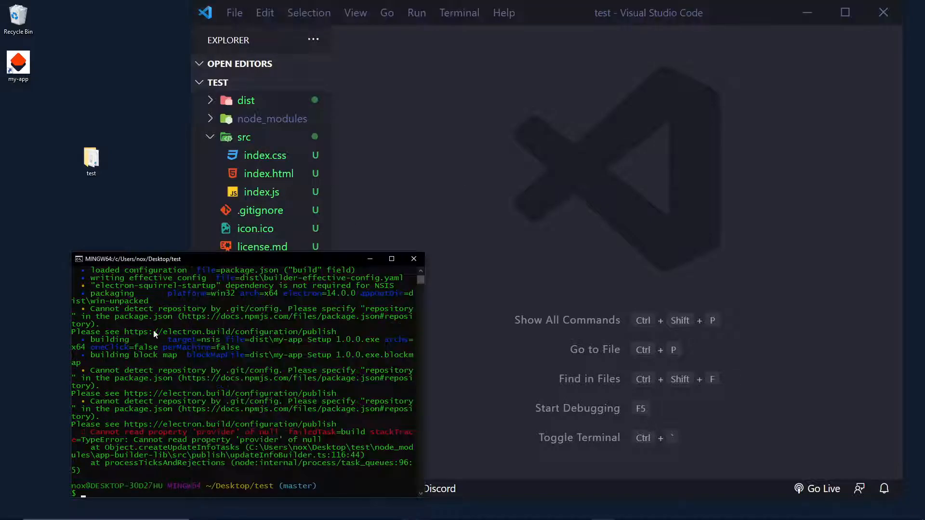
Step: Start npm run build, then reach Add or remove programs via a Start search for 'uninstall'
text(npm run build)
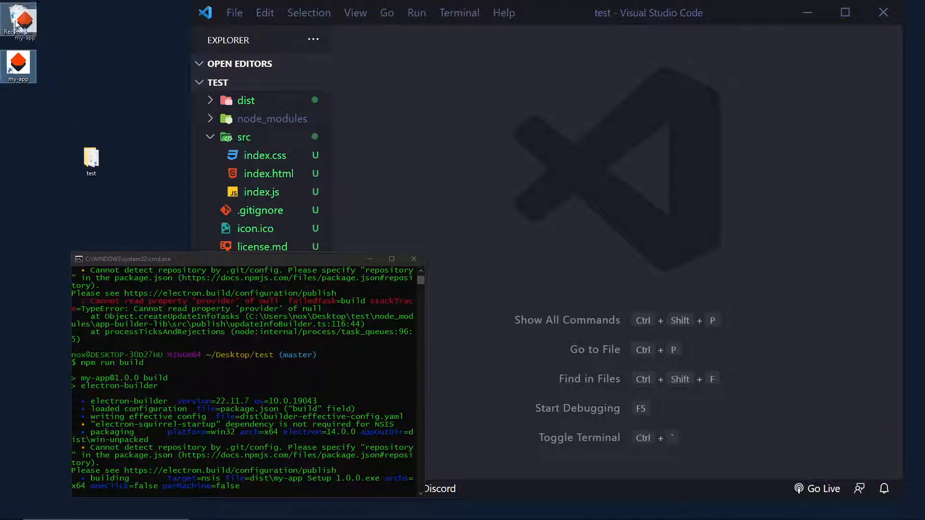
text(unins)
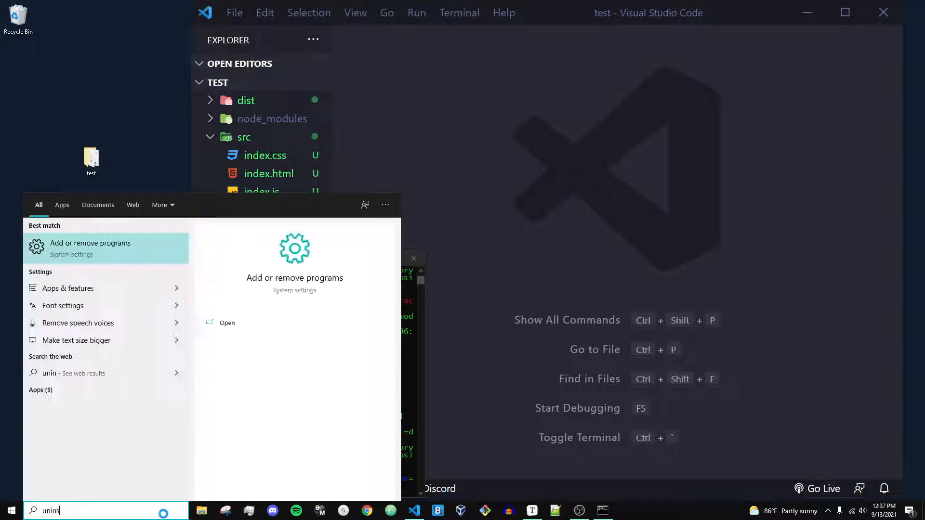
click(90, 248)
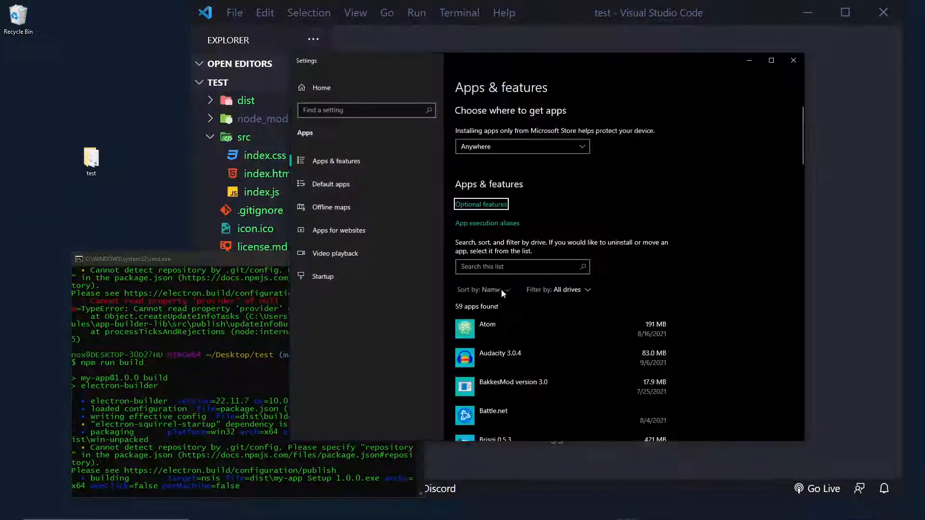
Step: Uninstall my-app from Windows Settings, confirming through its uninstall wizard
scroll(down, 3)
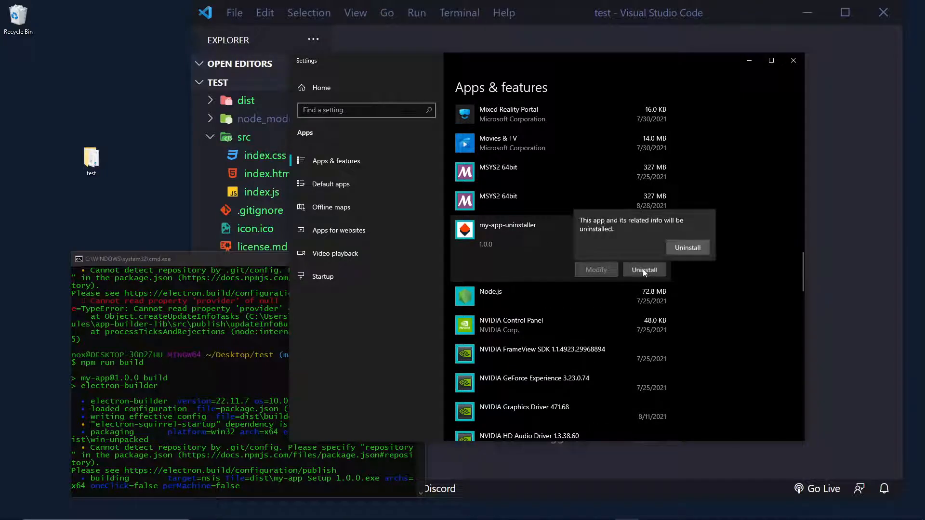
click(643, 270)
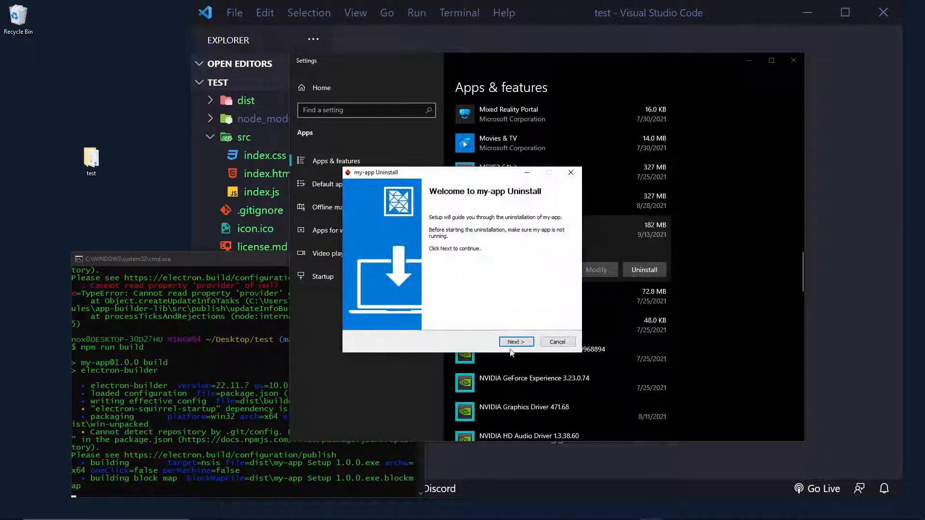
click(515, 341)
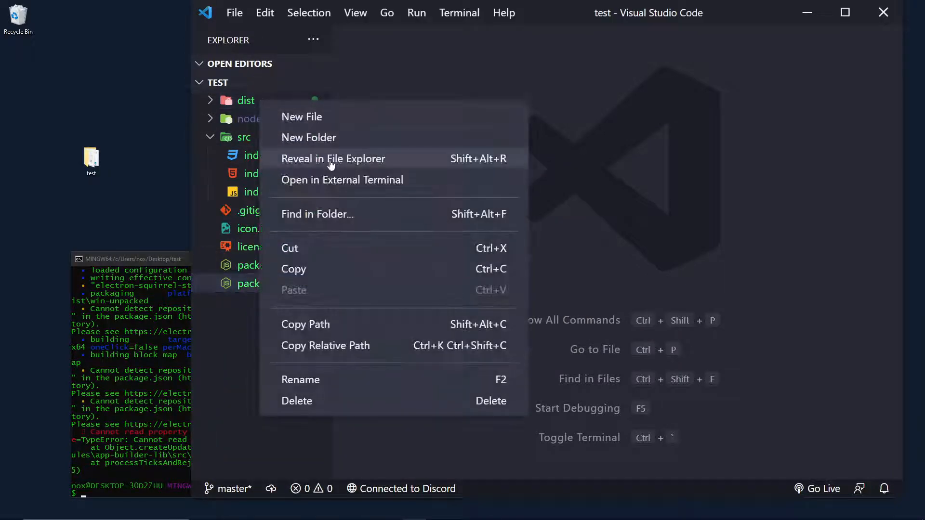
Step: Reveal the project in File Explorer and select my-app Setup 1.0.0 in dist
click(333, 159)
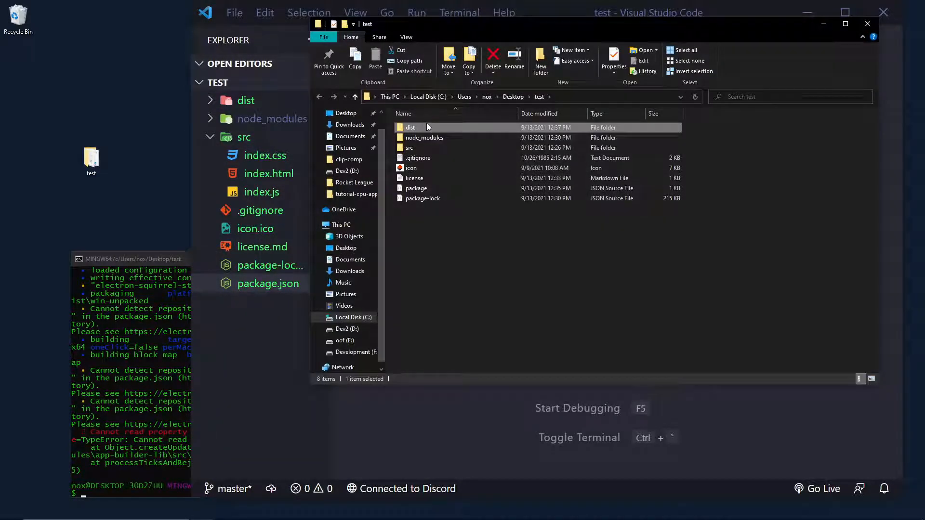
double_click(410, 128)
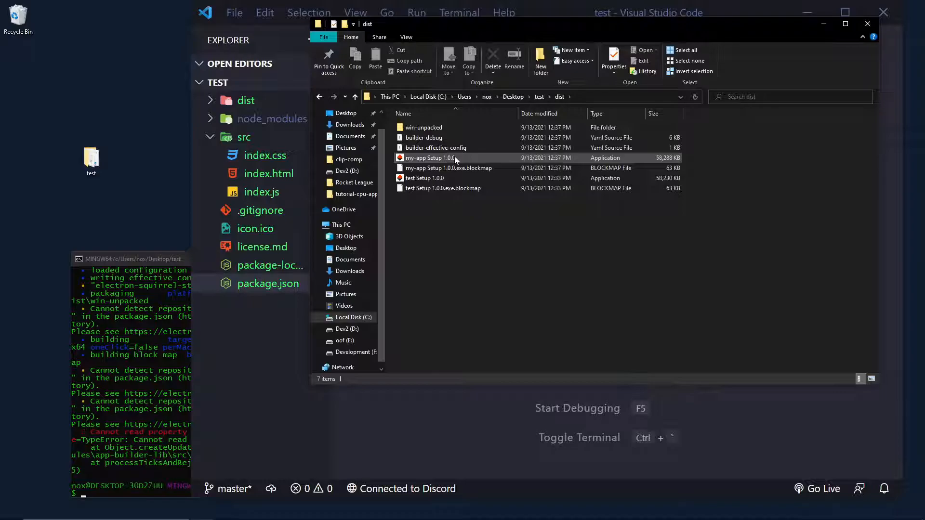
click(430, 158)
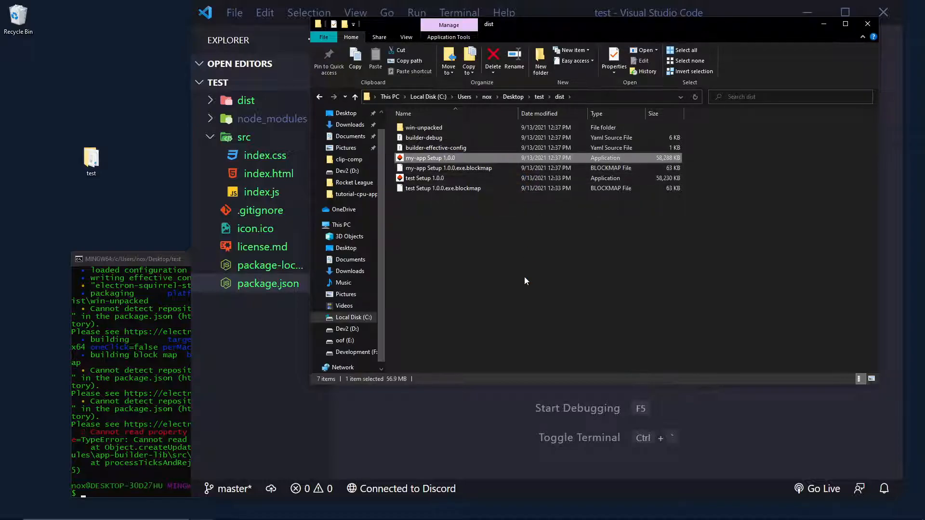
Step: Run the rebuilt installer to the default folder and finish, launching MyApp
double_click(430, 158)
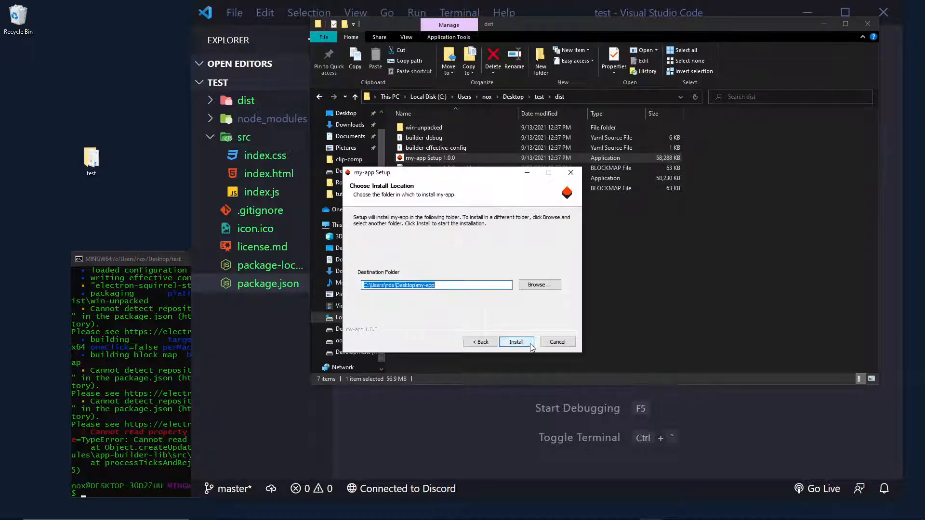
click(516, 341)
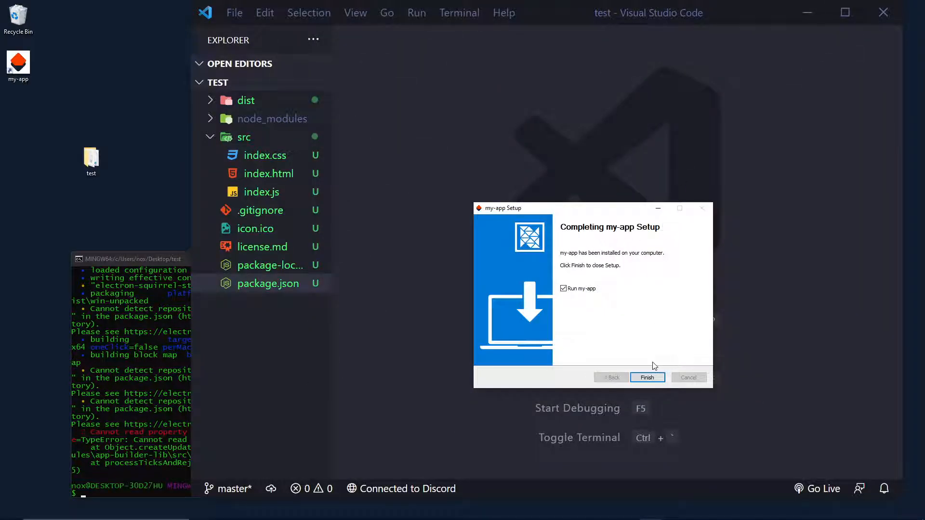
click(647, 377)
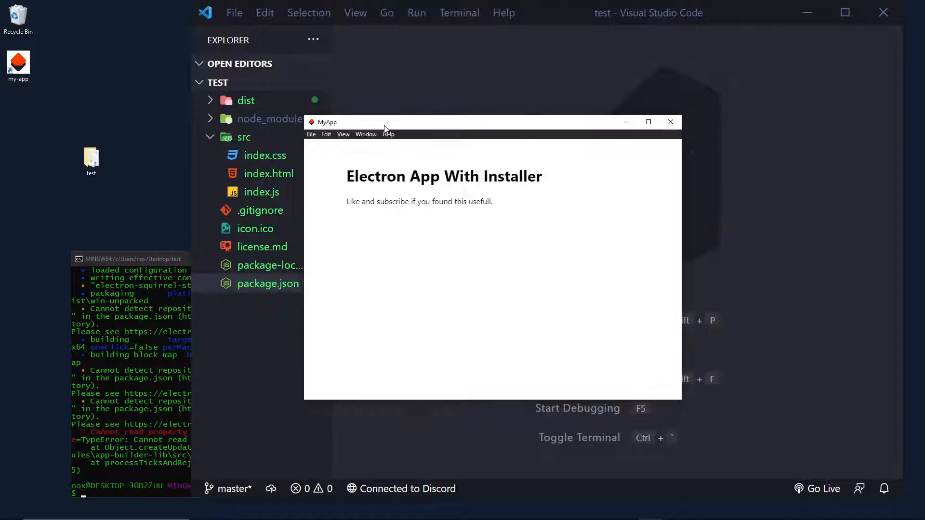
click(372, 138)
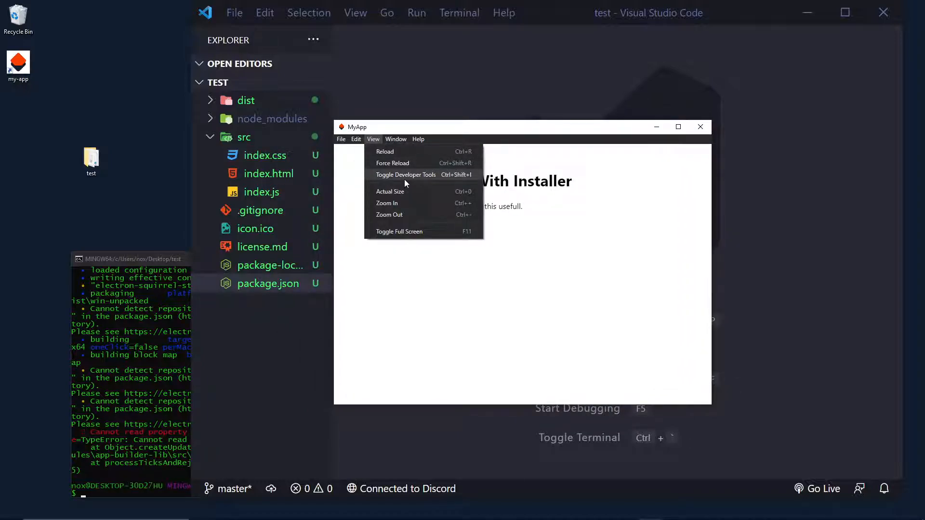
click(373, 138)
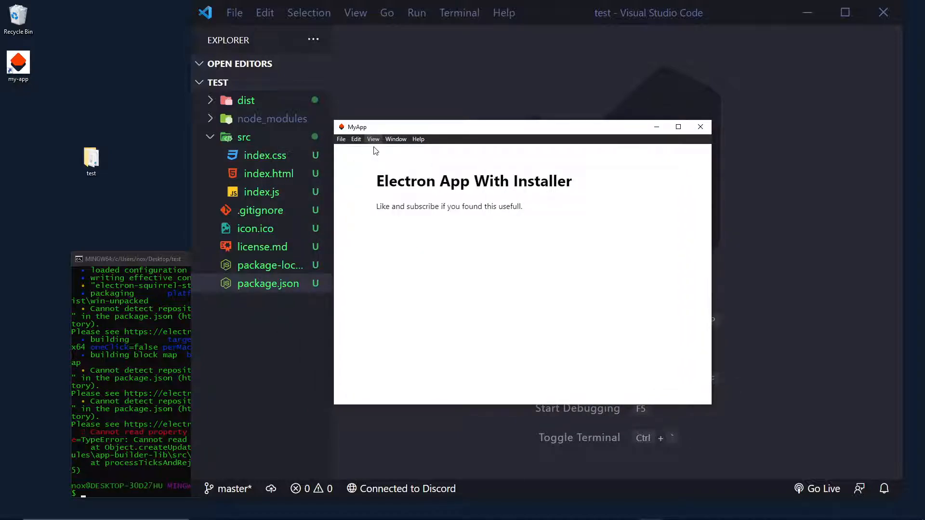
mouse_move(422, 159)
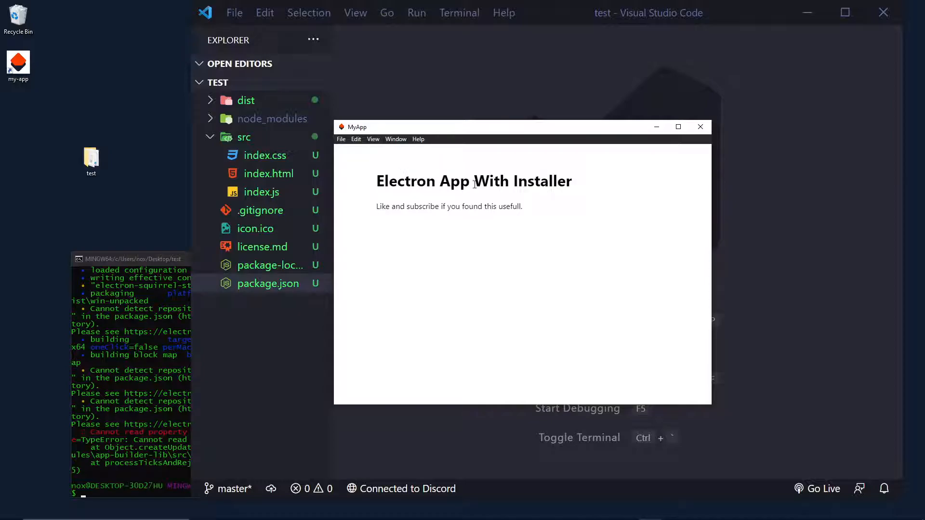
mouse_move(569, 189)
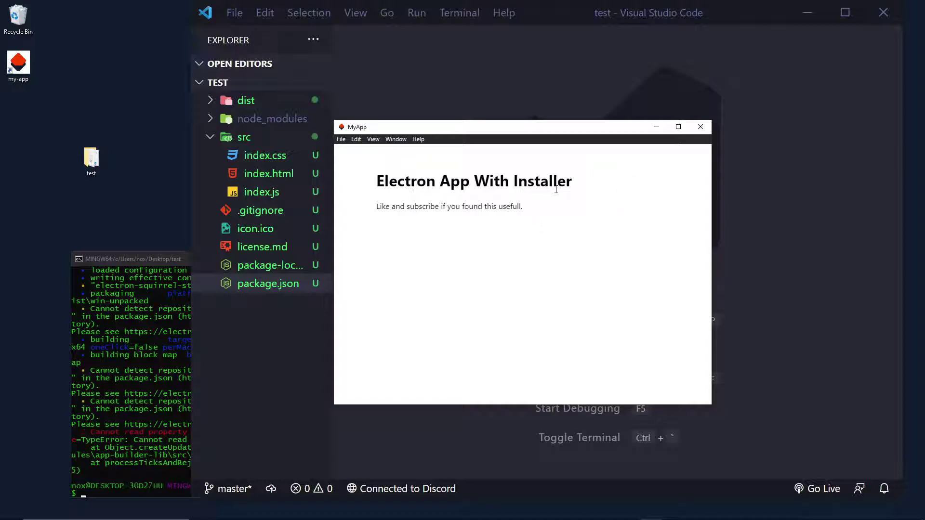
mouse_move(411, 101)
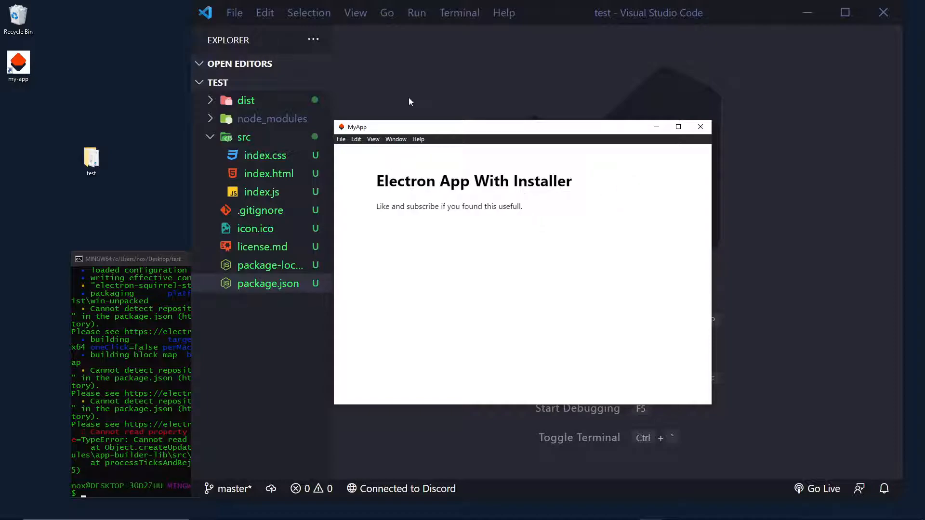
mouse_move(408, 135)
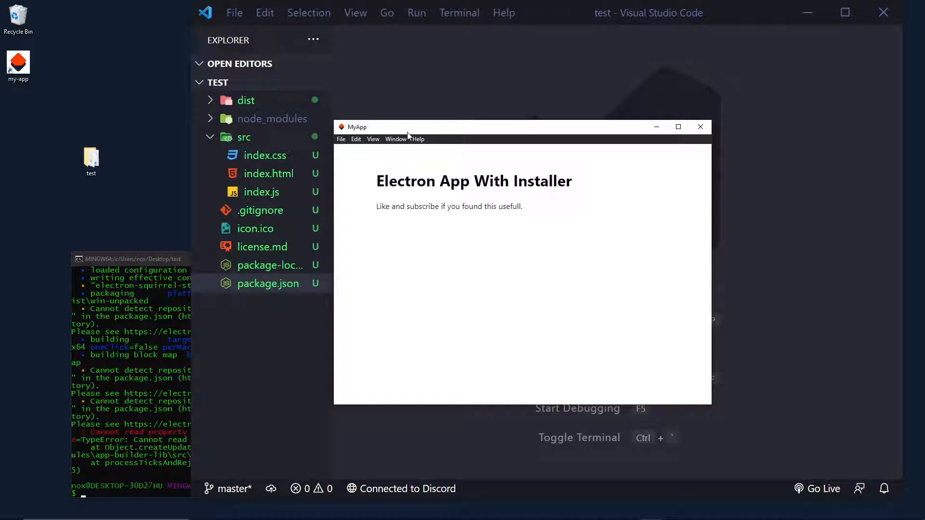